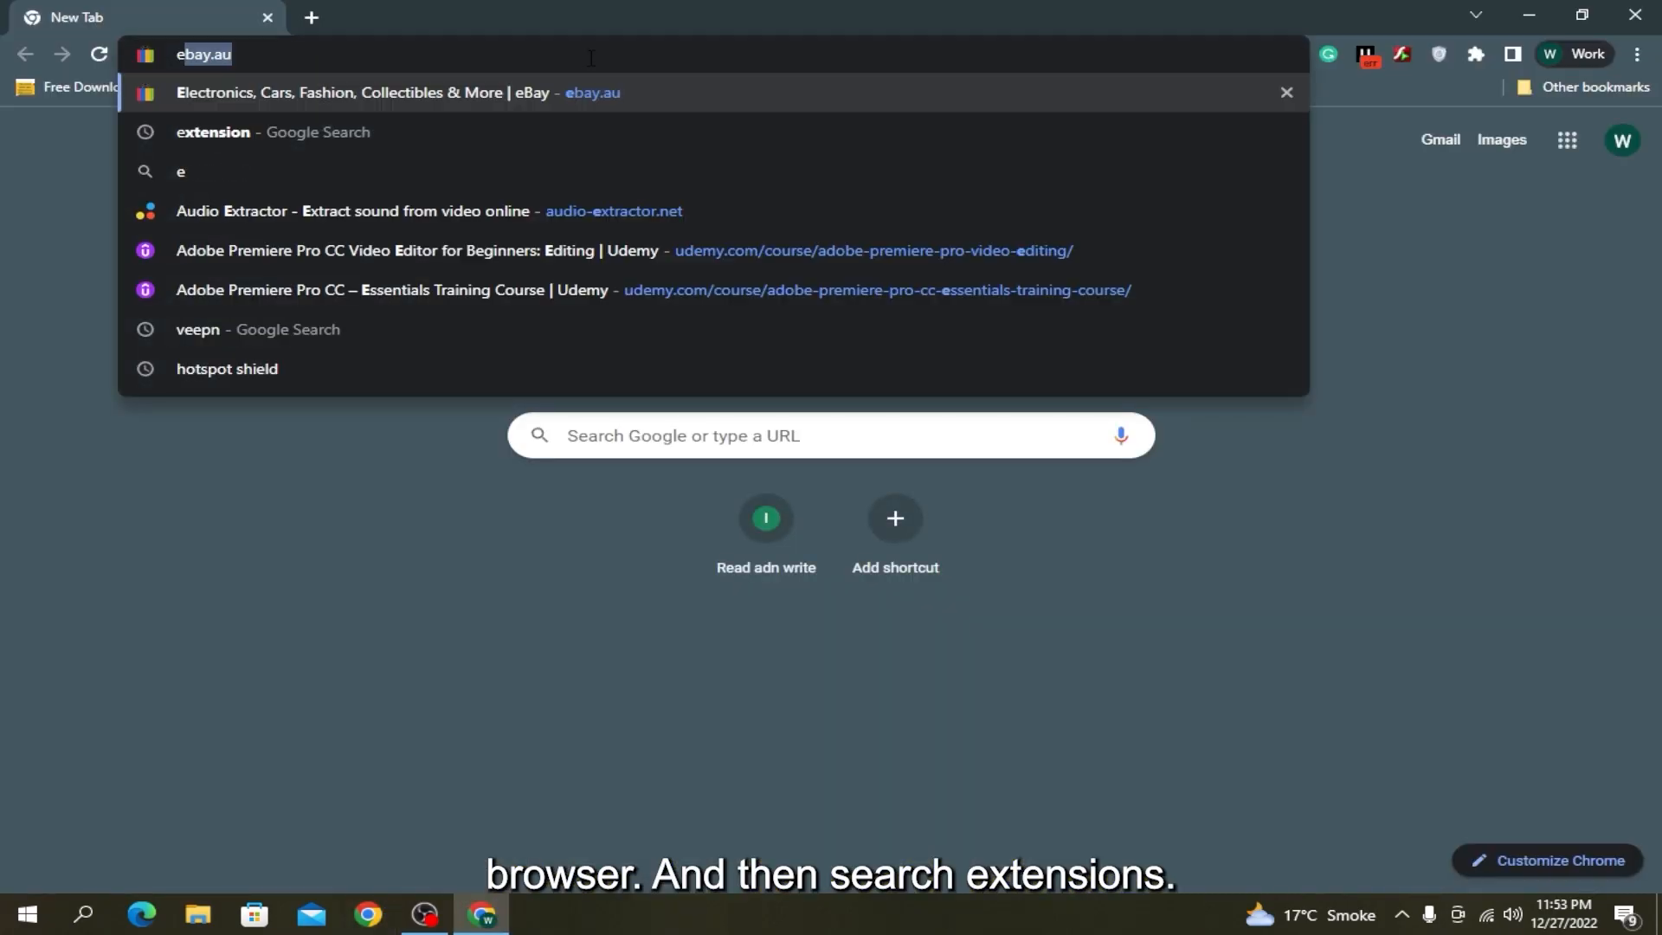
Search Google for 'extension' and go to the Chrome Web Store extensions result.
{"action": "left_click", "coordinate": [213, 132]}
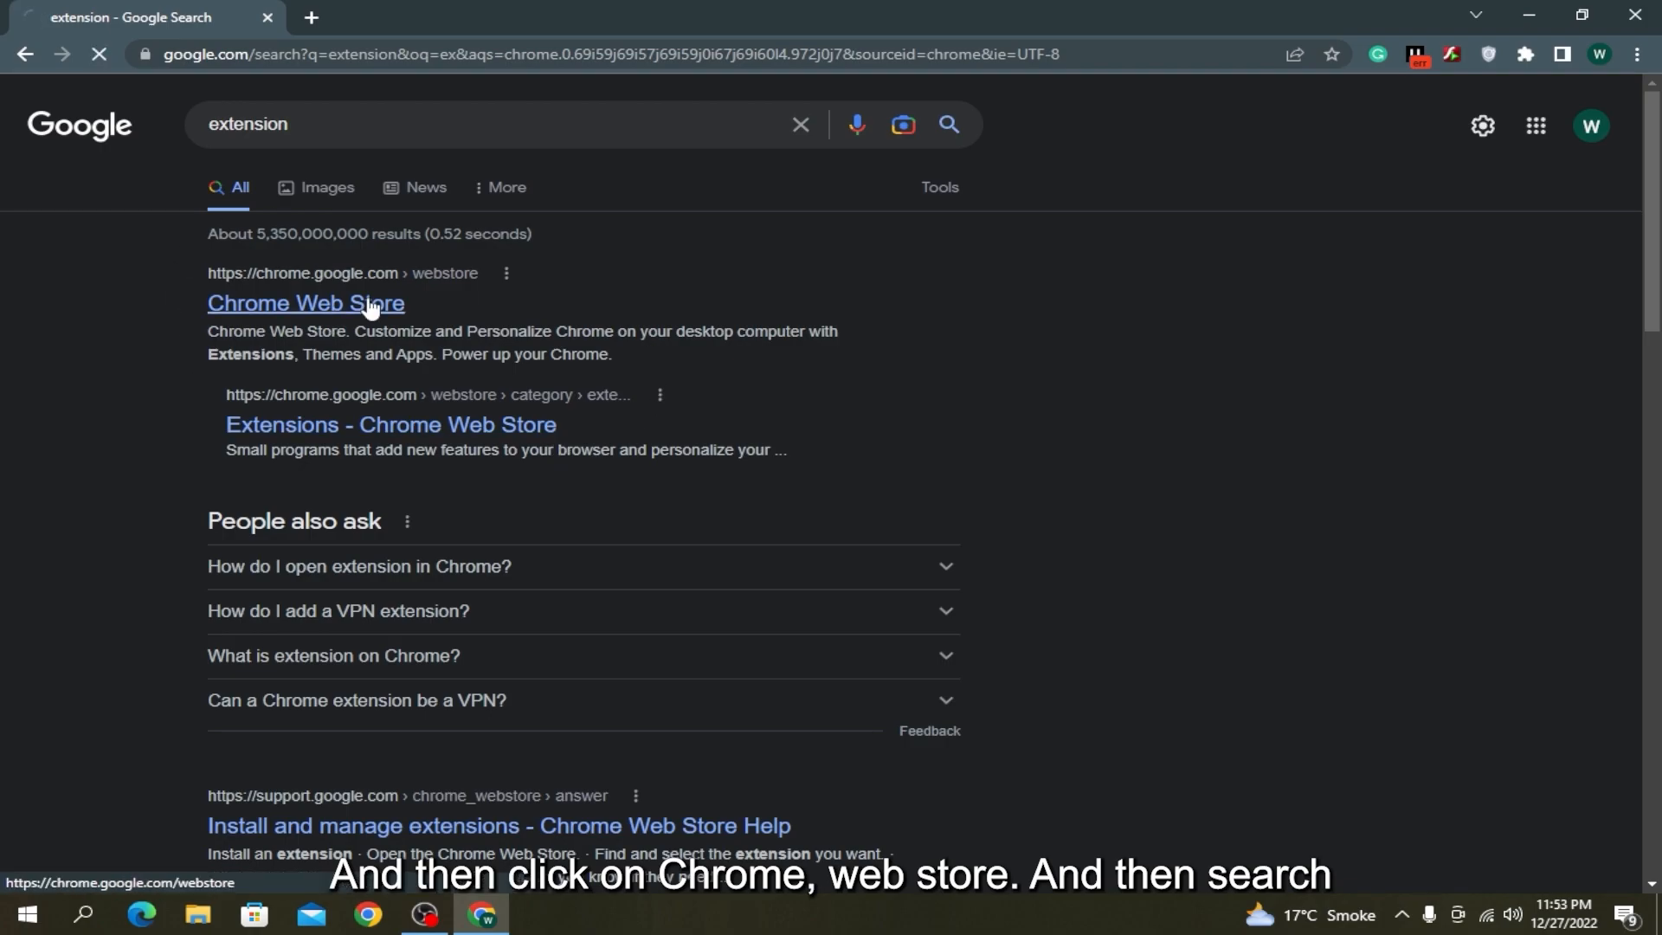
{"action": "left_click", "coordinate": [305, 303]}
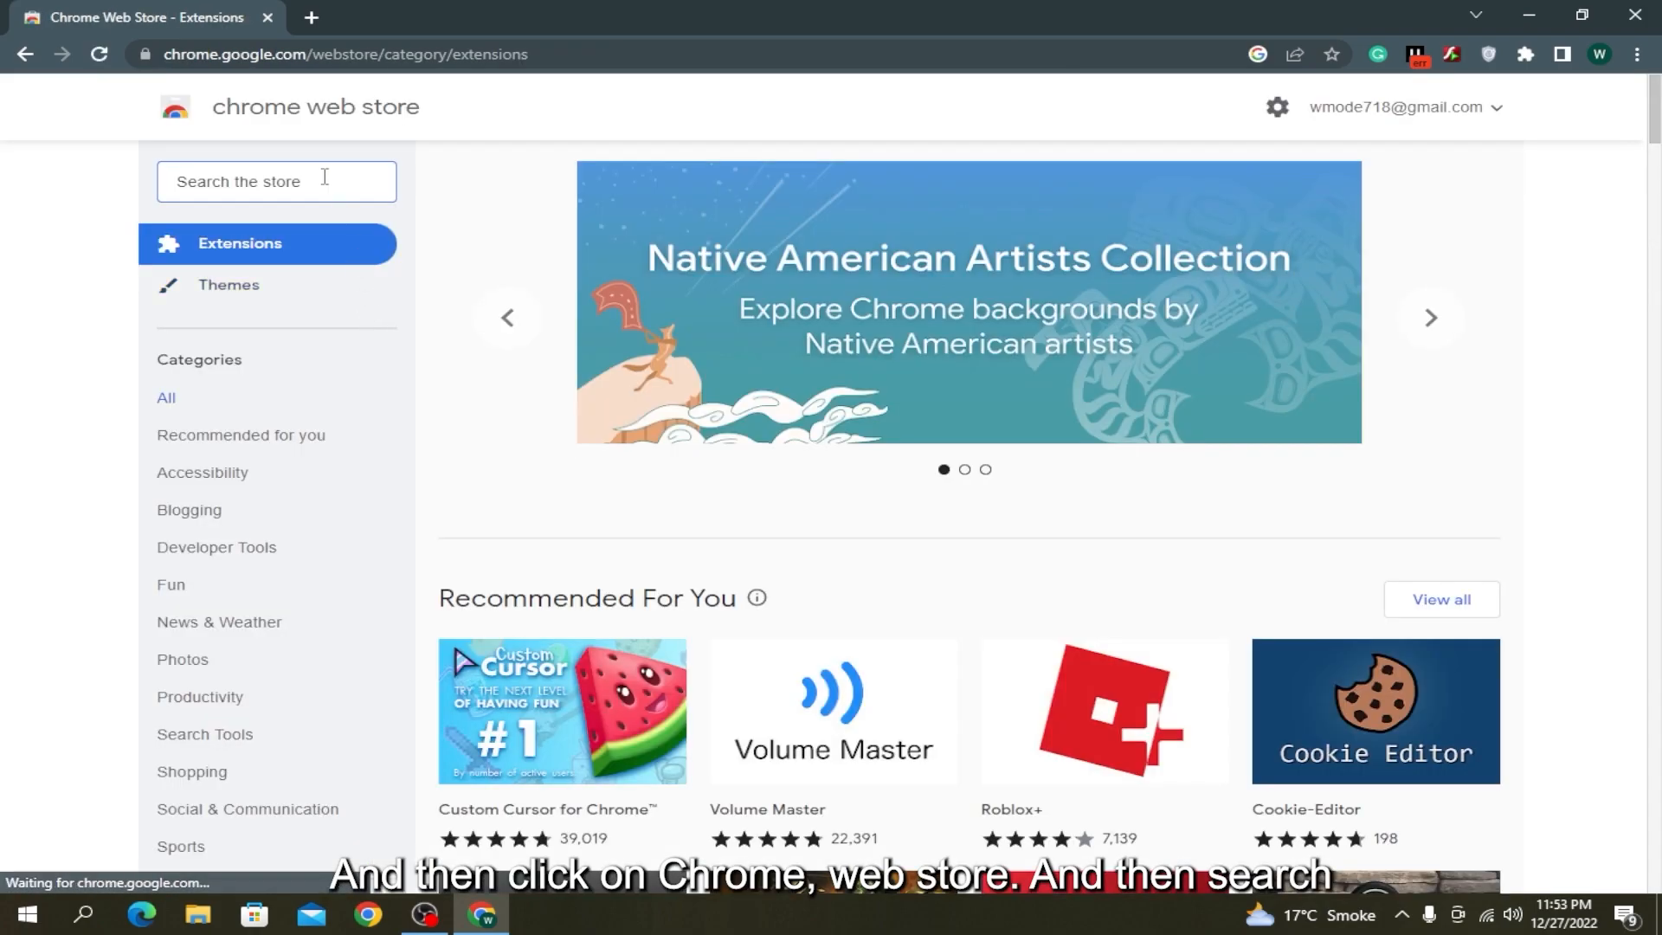
Find Read&Write for Google Chrome in the store and add it to Chrome.
{"action": "type", "text": "read and write"}
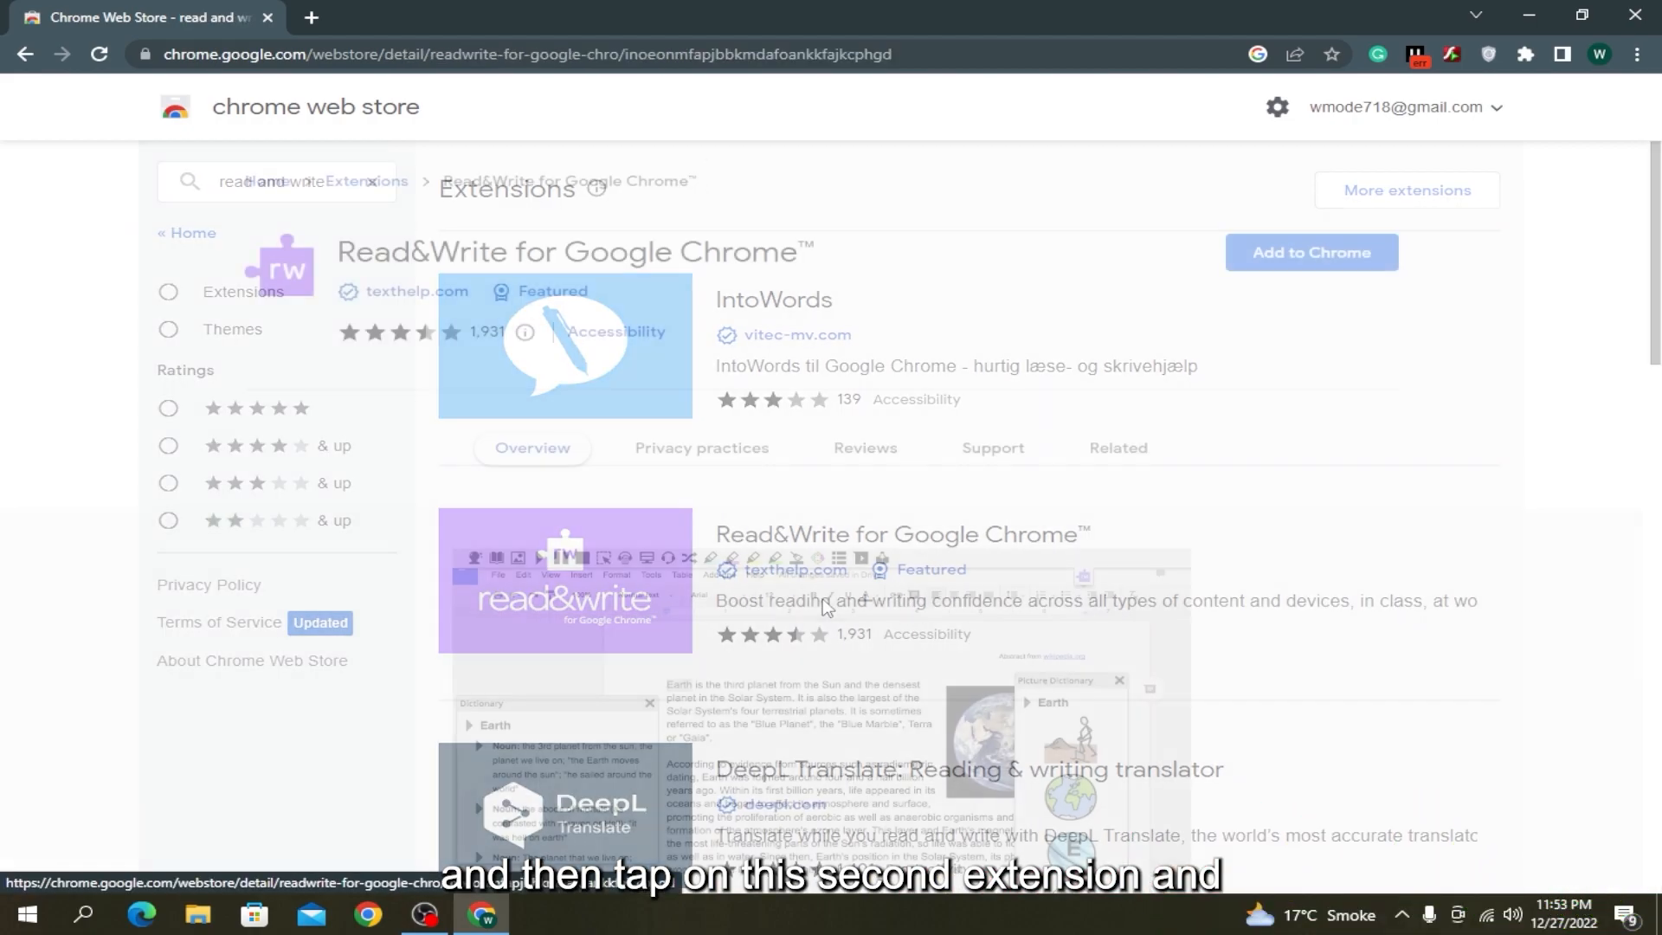
{"action": "left_click", "coordinate": [1312, 252]}
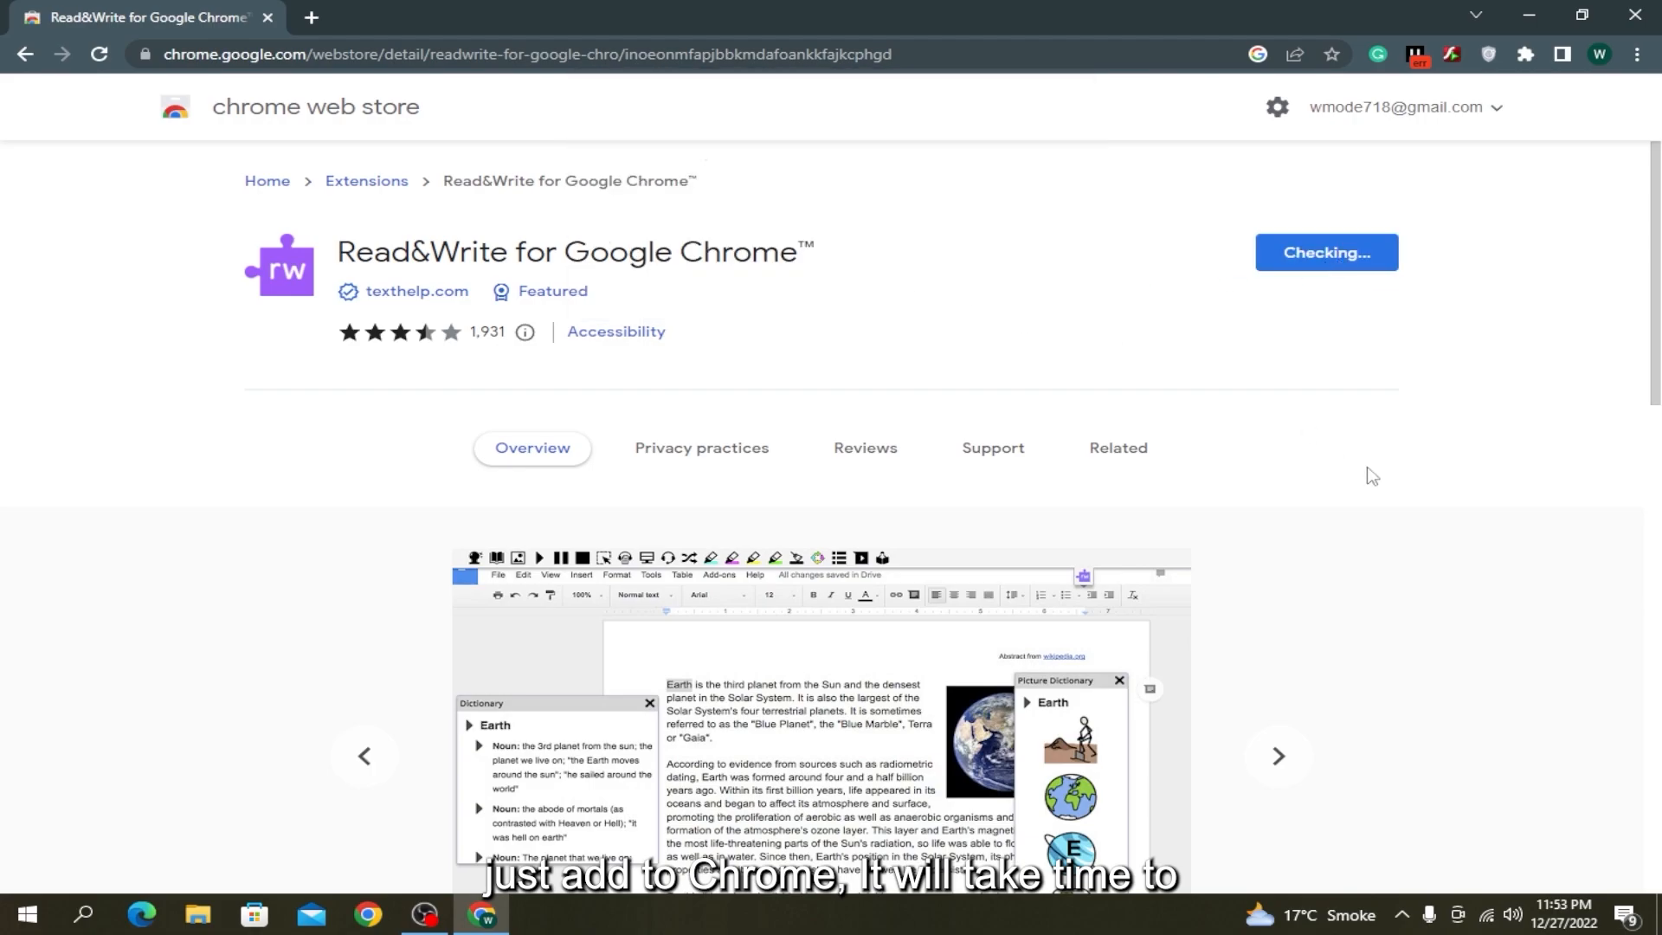
{"action": "left_click", "coordinate": [1118, 448]}
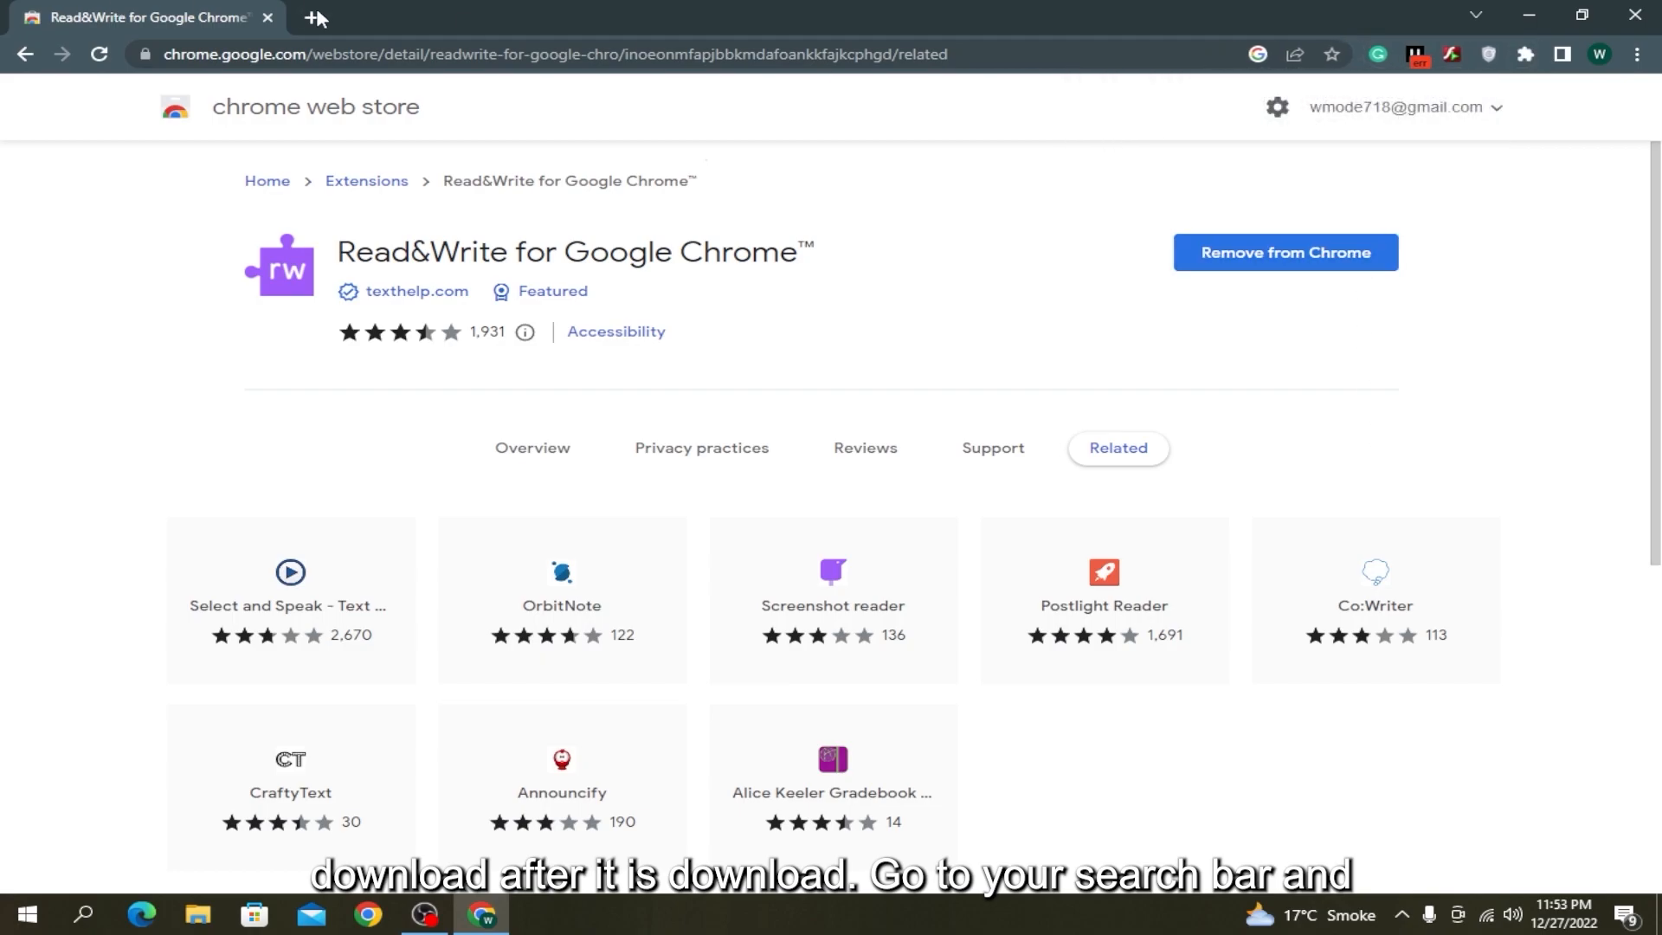
{"action": "left_click", "coordinate": [319, 19]}
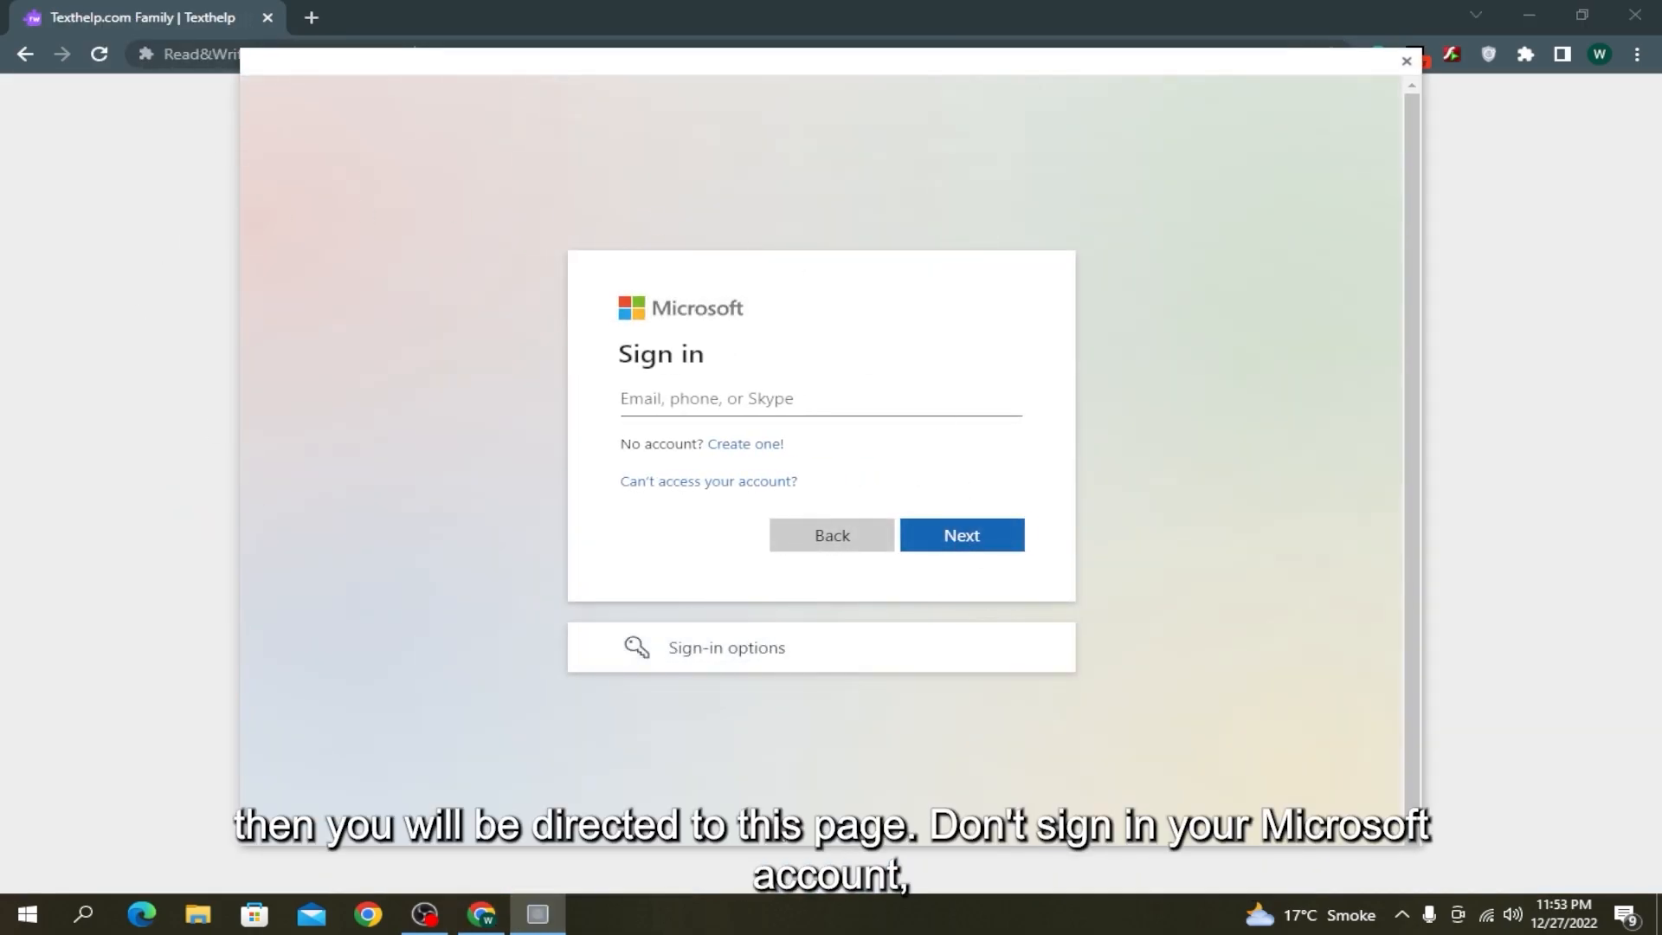
{"action": "mouse_move", "coordinate": [419, 412]}
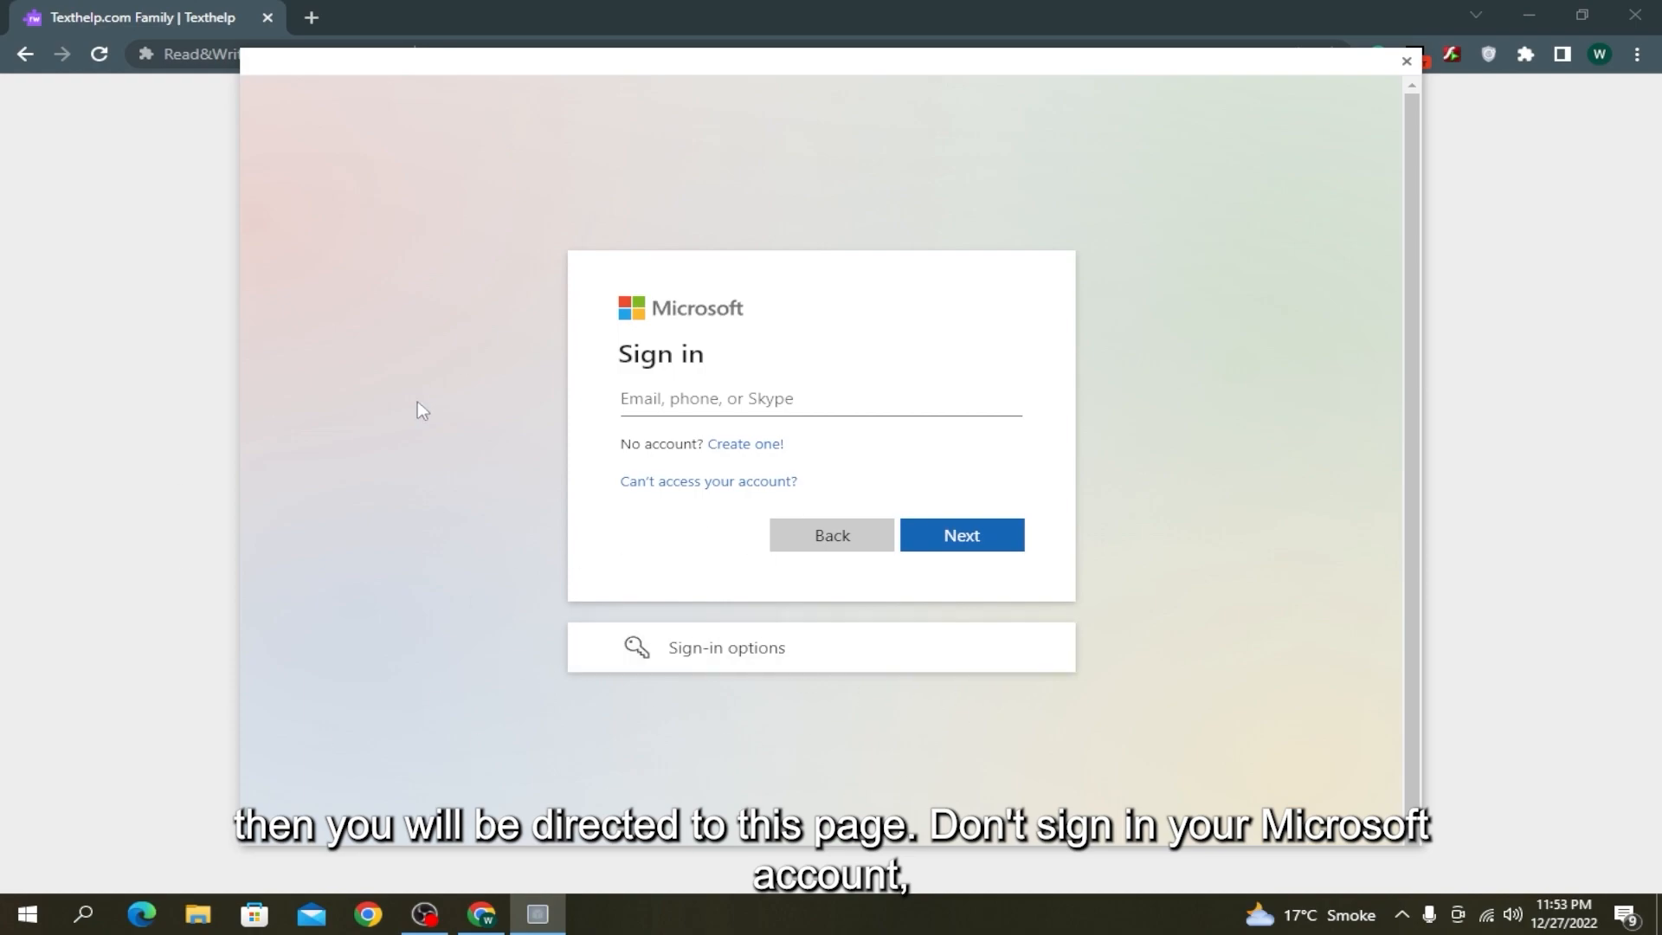
{"action": "mouse_move", "coordinate": [907, 490]}
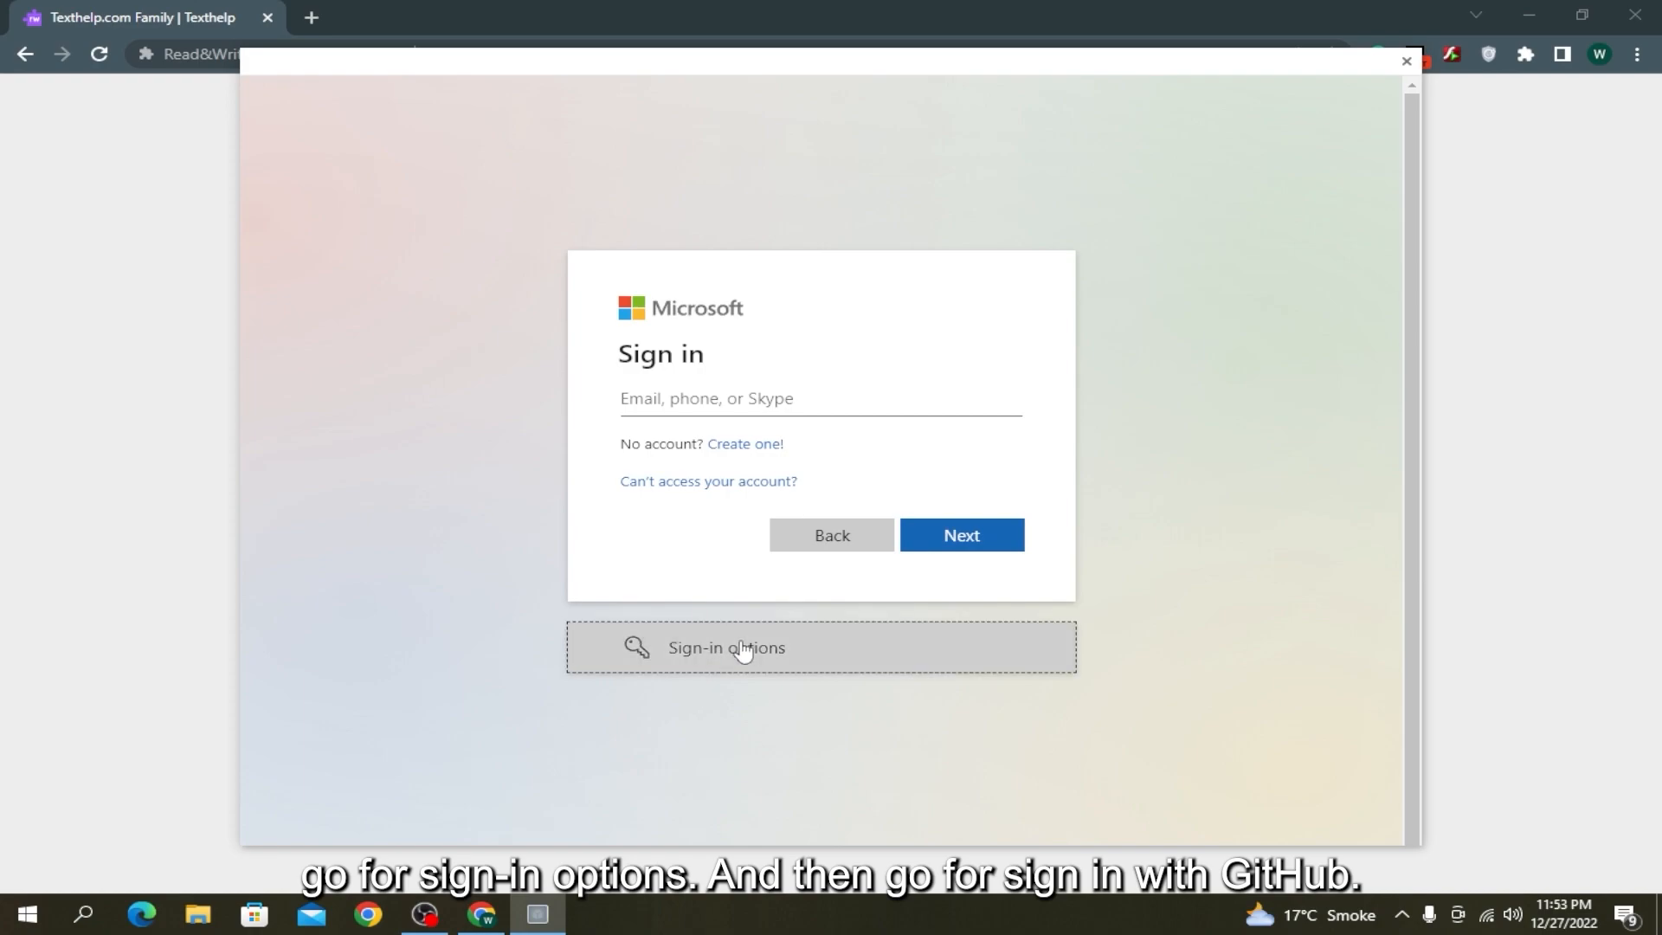
Switch the Microsoft sign-in popup to Sign in with GitHub via sign-in options.
{"action": "left_click", "coordinate": [746, 648]}
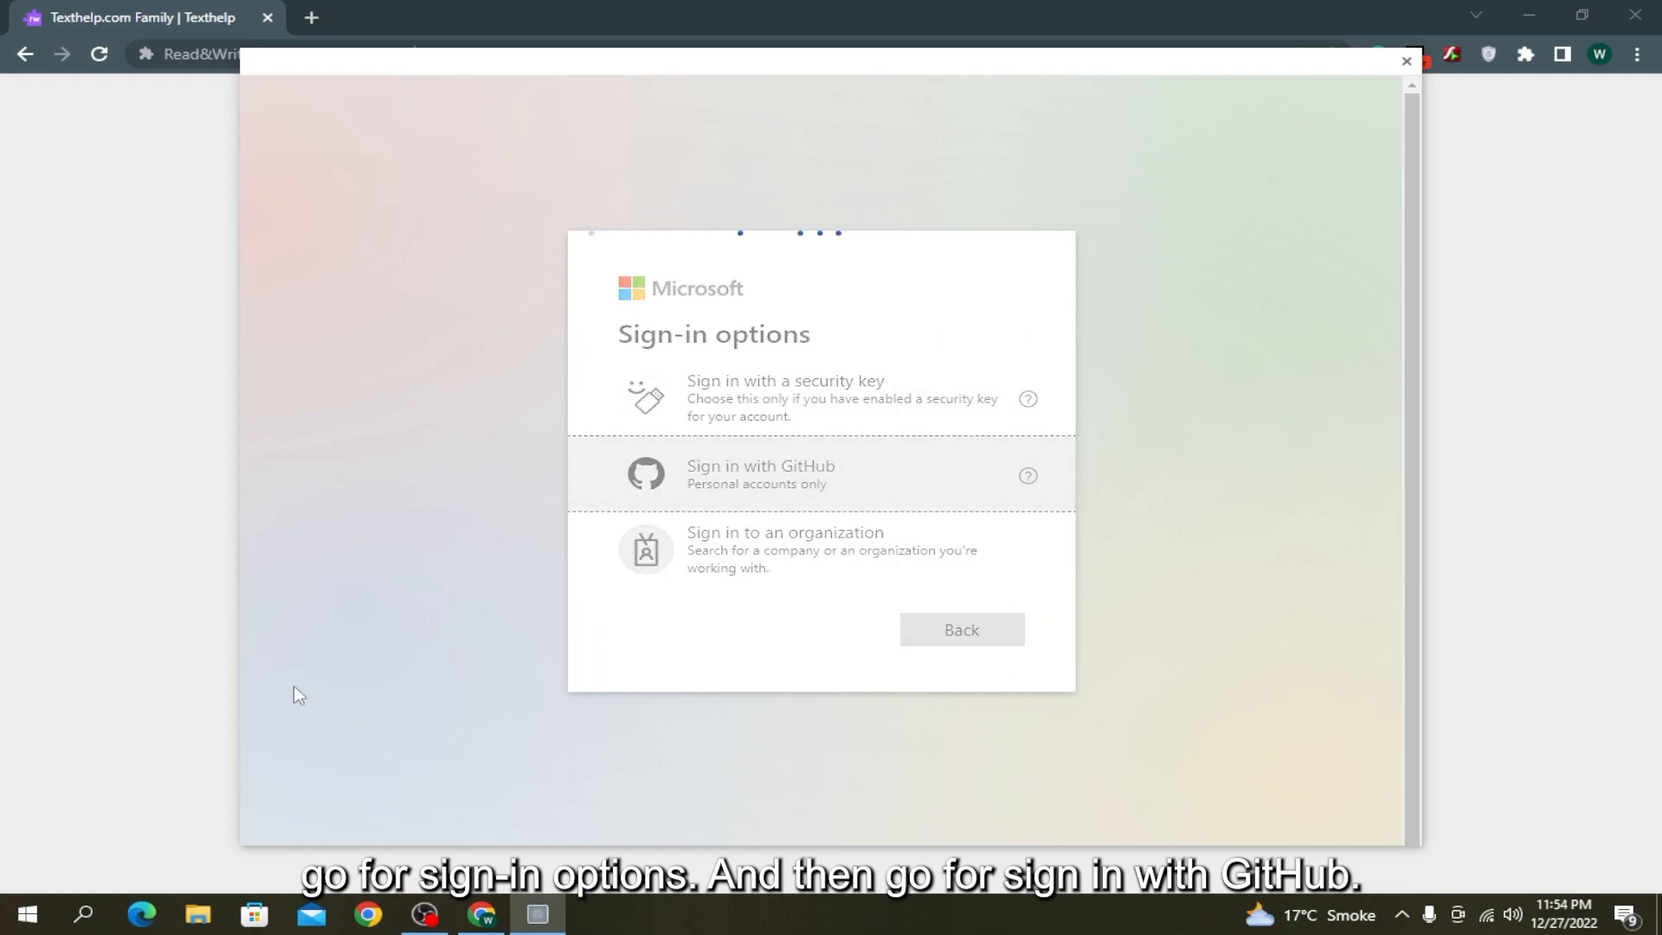
{"action": "left_click", "coordinate": [761, 474]}
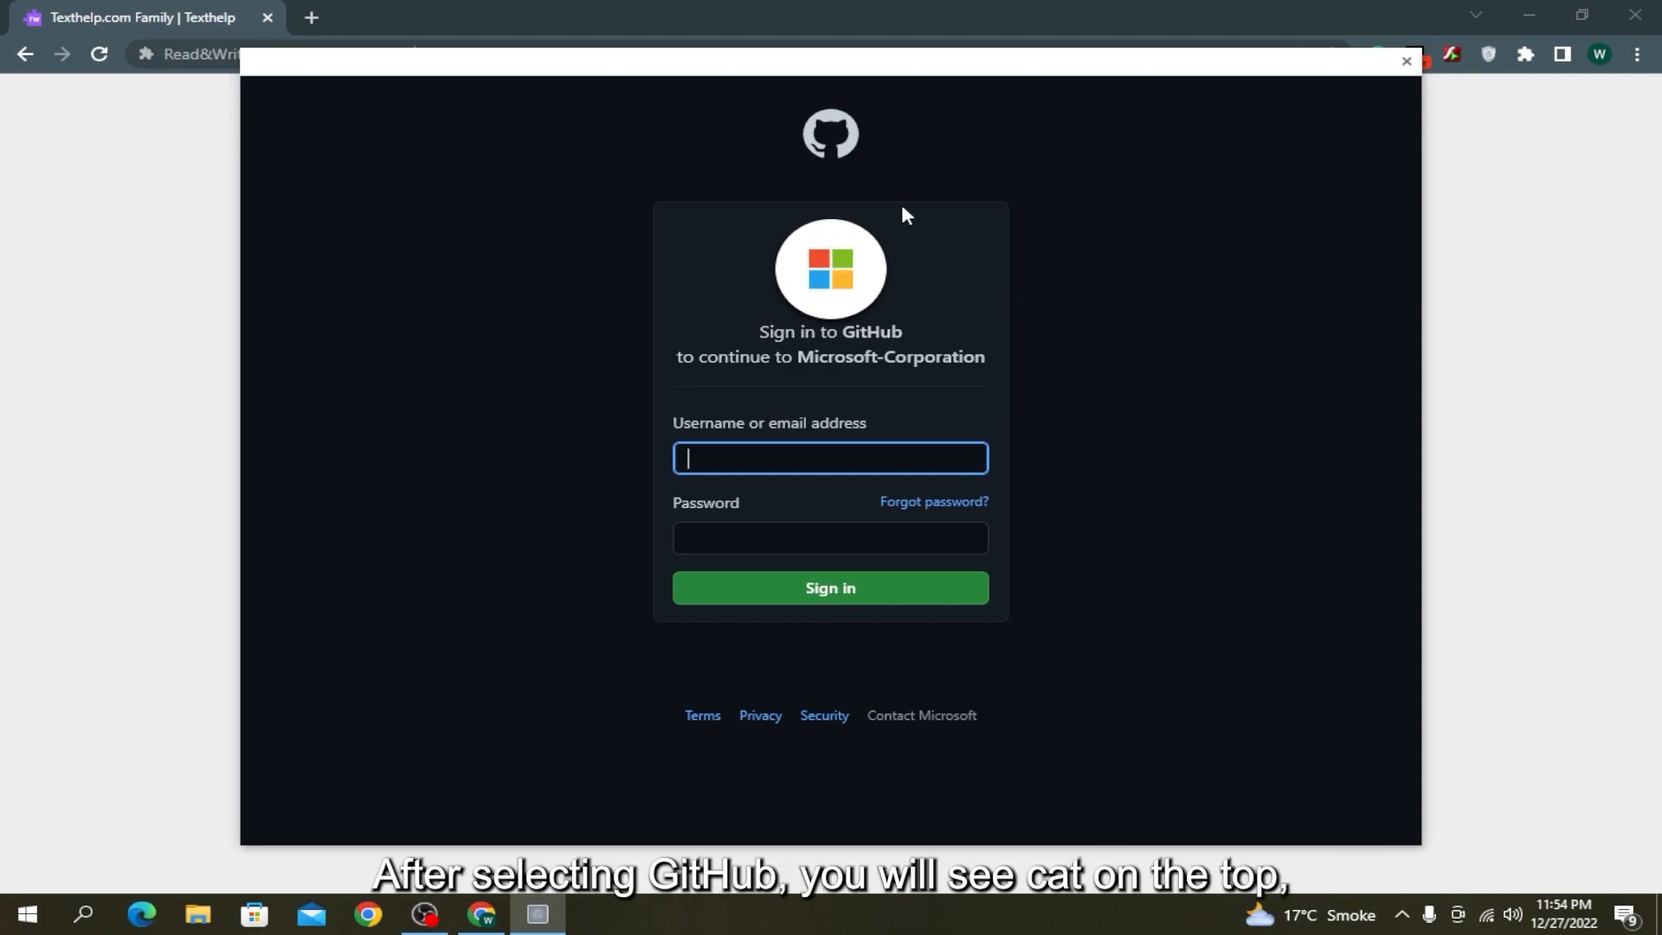
{"action": "mouse_move", "coordinate": [742, 151]}
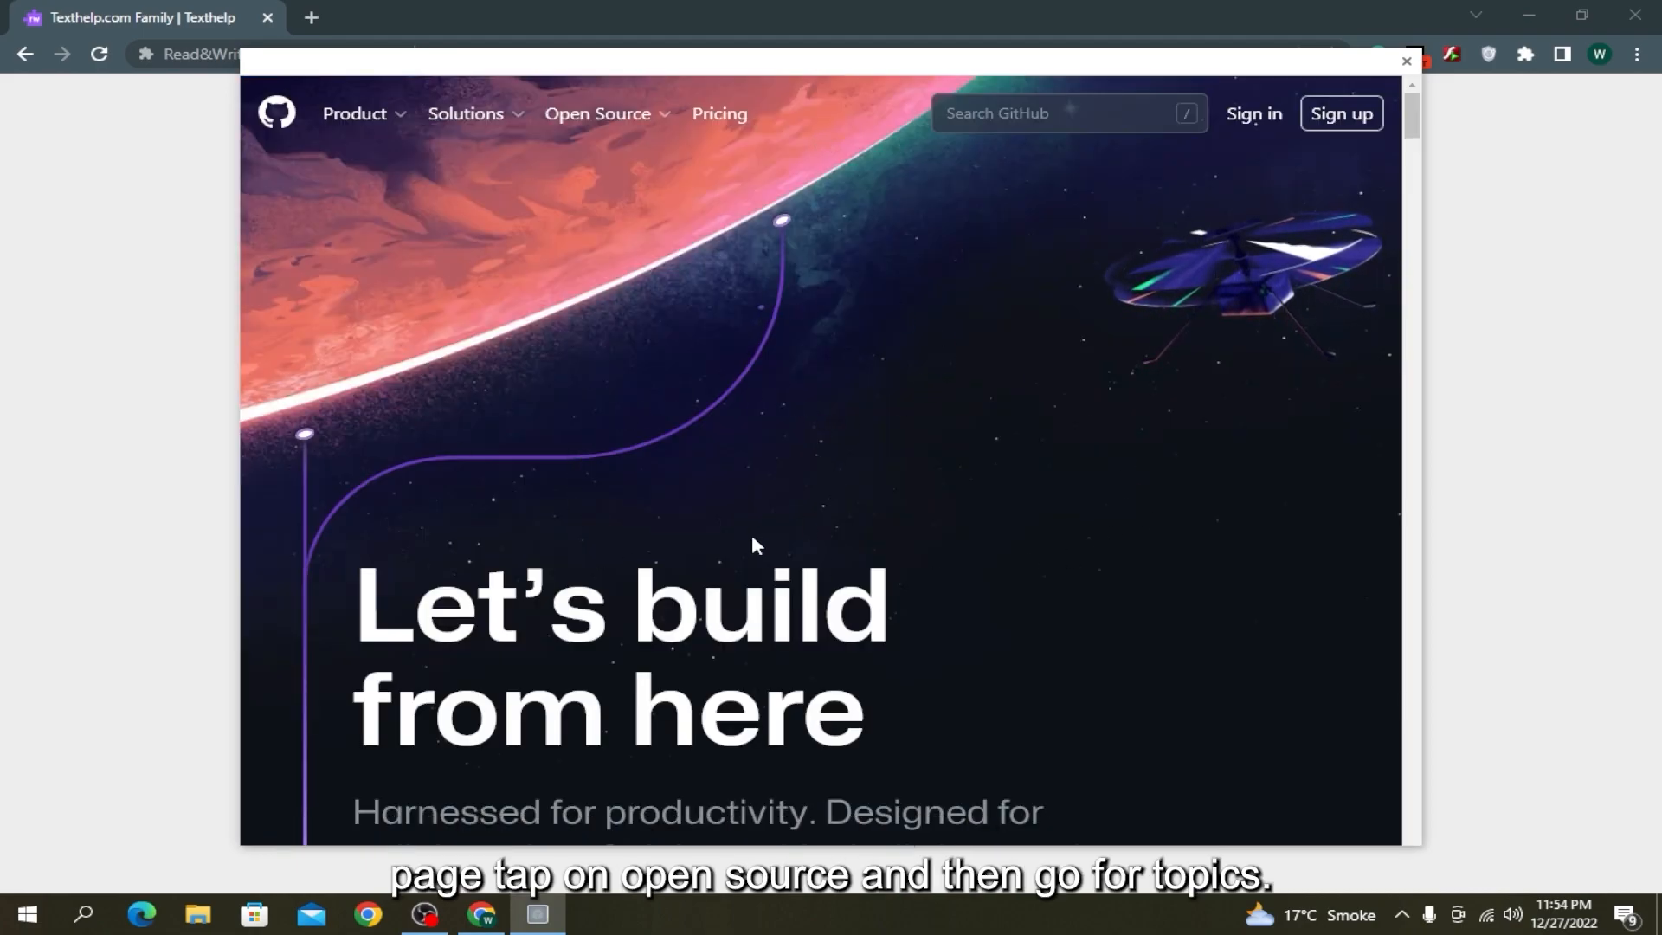
Go to GitHub's Topics page from the Open Source menu.
{"action": "left_click", "coordinate": [596, 113]}
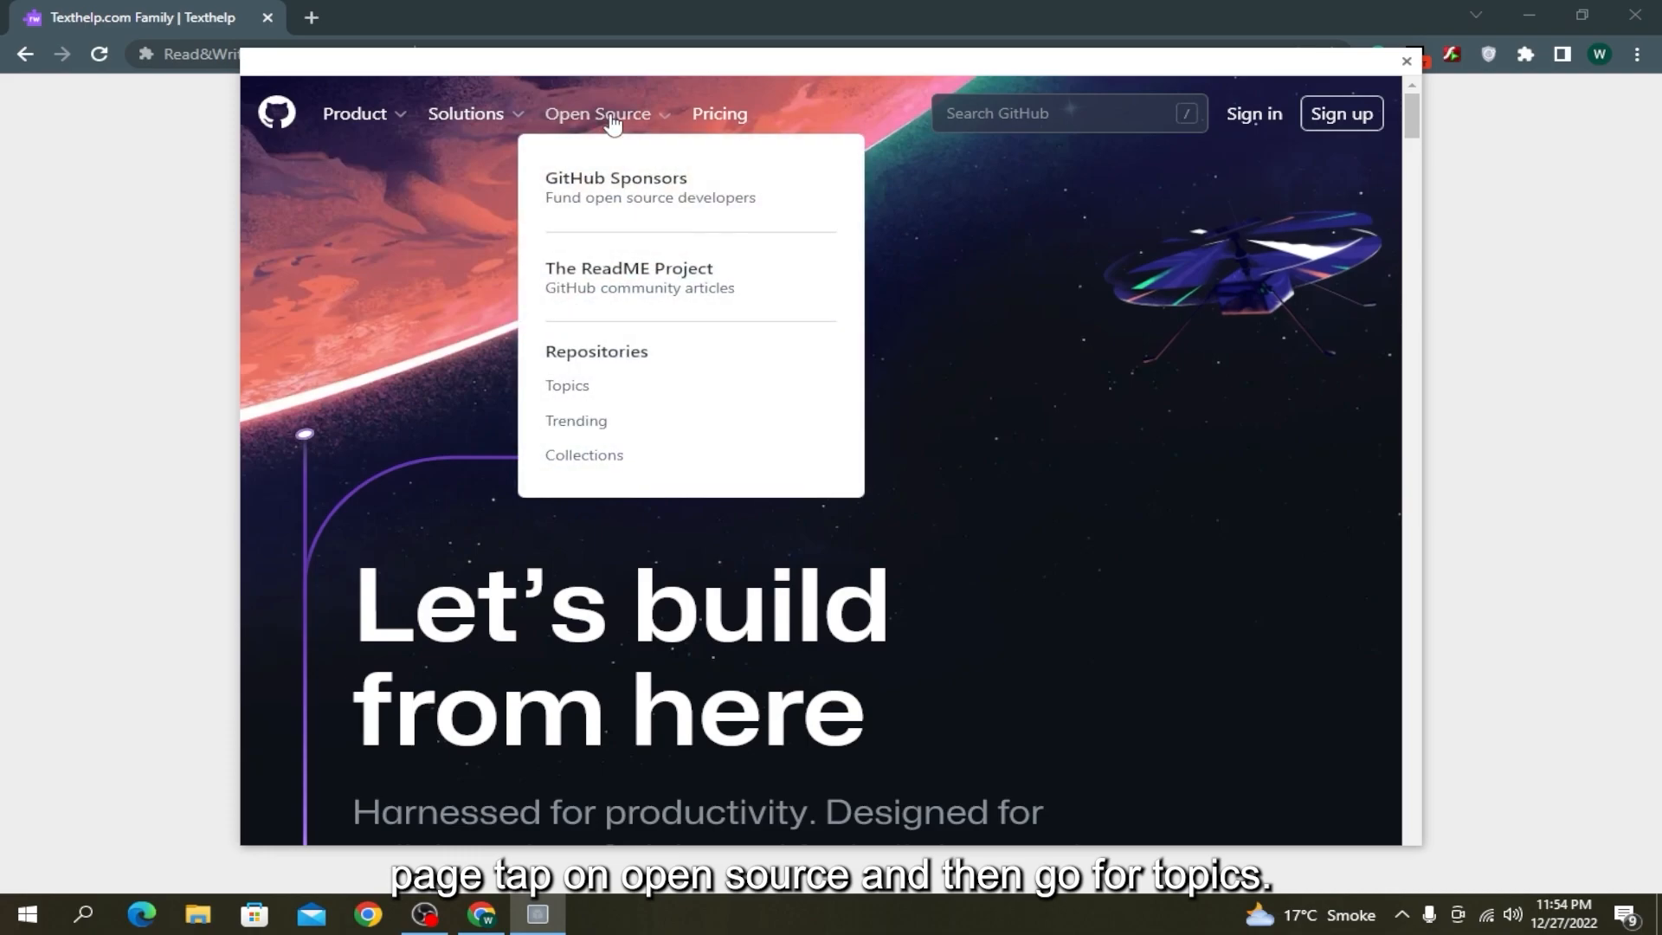
{"action": "mouse_move", "coordinate": [570, 398]}
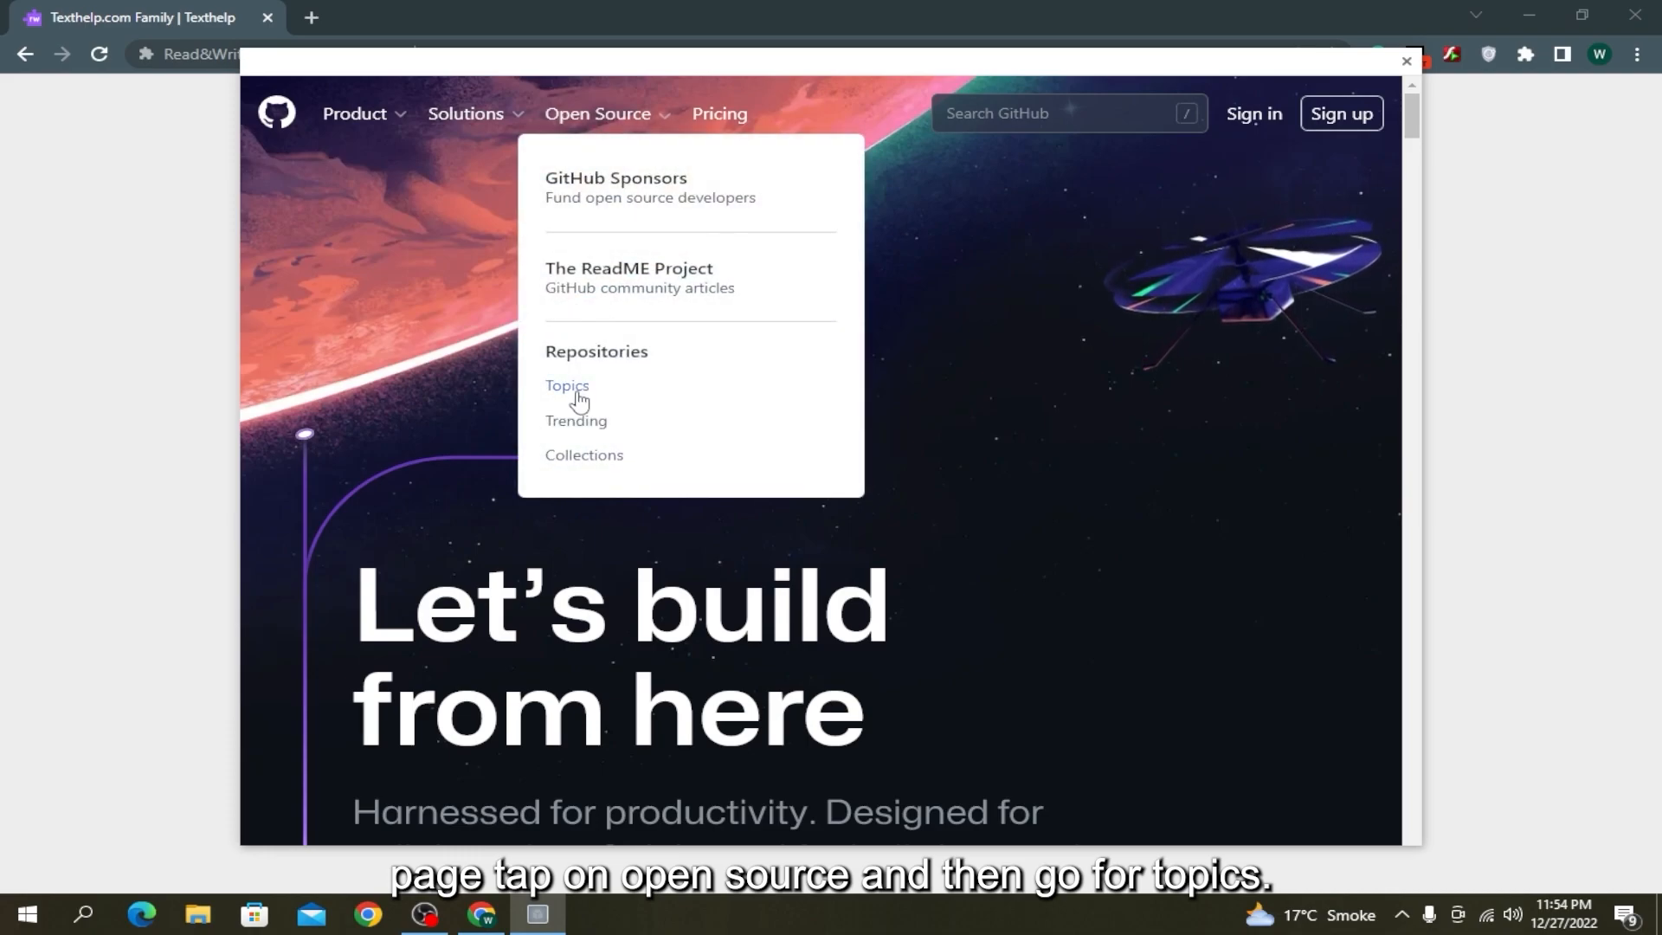
{"action": "left_click", "coordinate": [567, 387]}
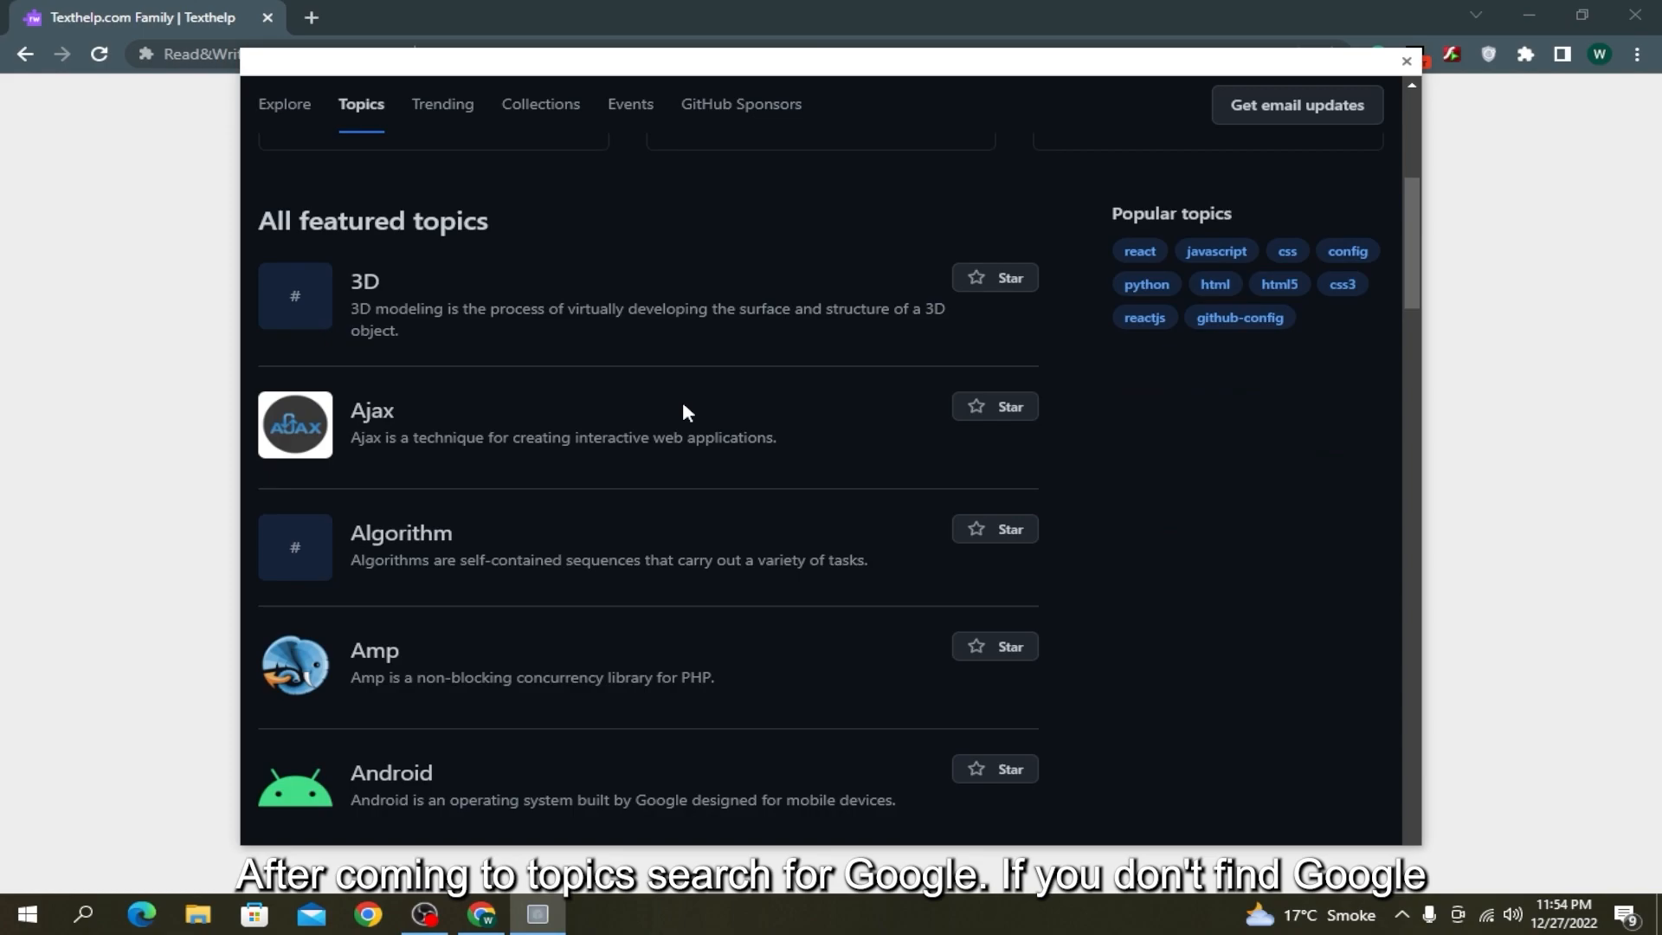
Load more featured topics and scroll down to the Google topic.
{"action": "scroll", "scroll_direction": "down", "scroll_amount": 3}
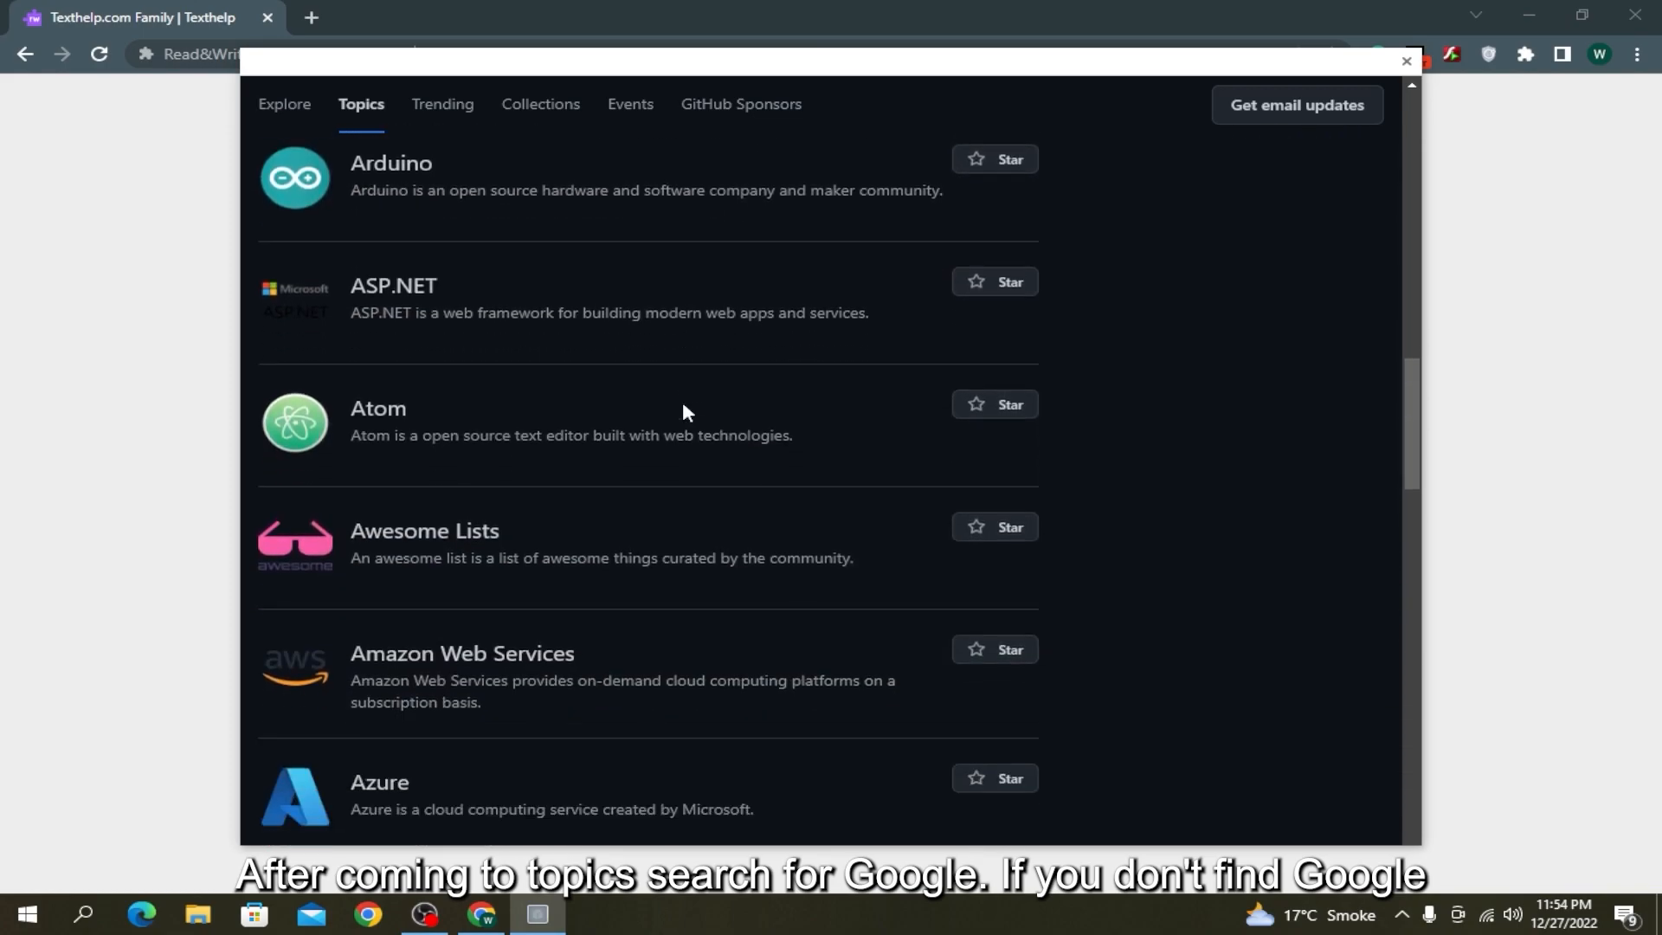
{"action": "scroll", "scroll_direction": "down", "scroll_amount": 3}
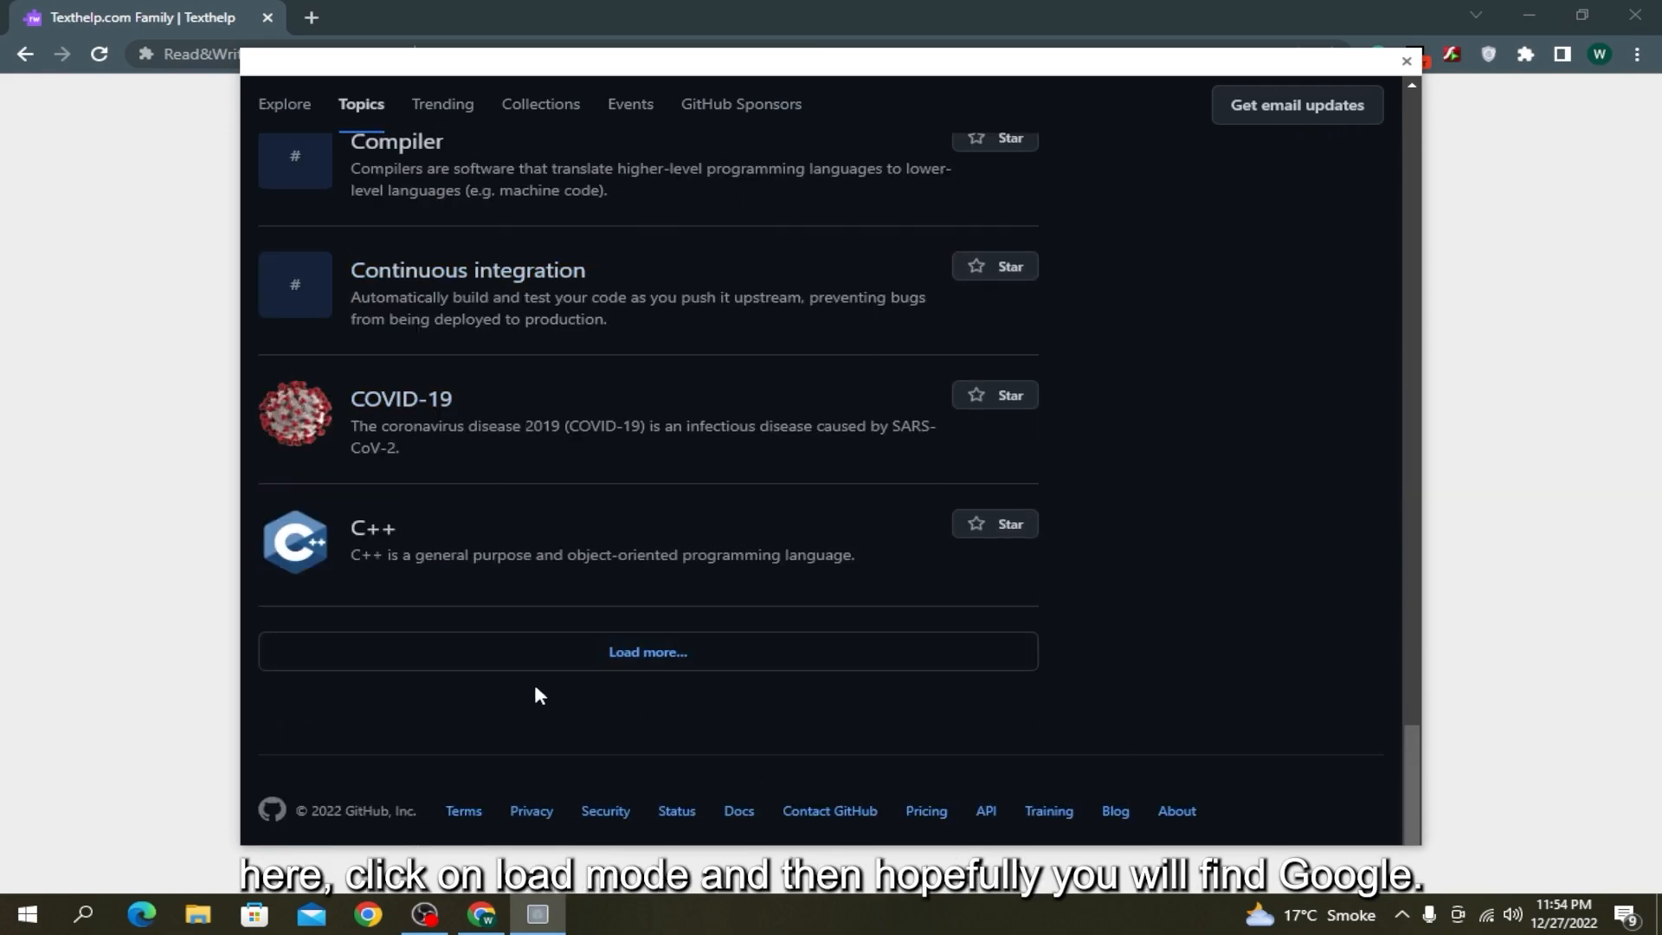
{"action": "left_click", "coordinate": [647, 652]}
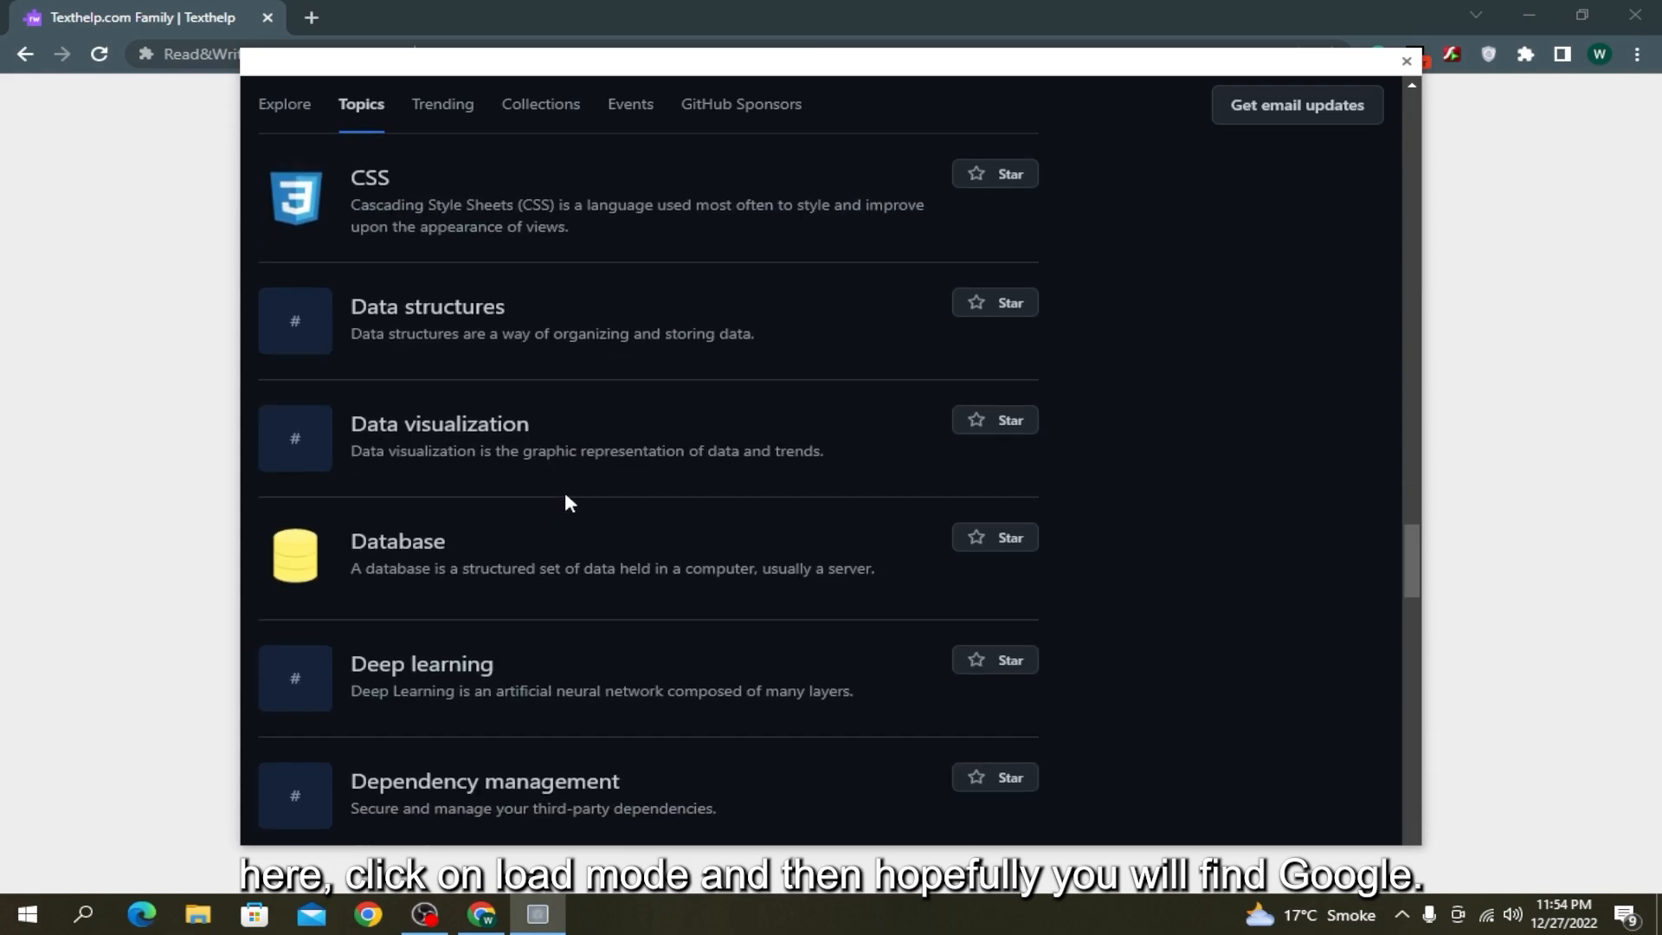
{"action": "scroll", "scroll_direction": "down", "scroll_amount": 3}
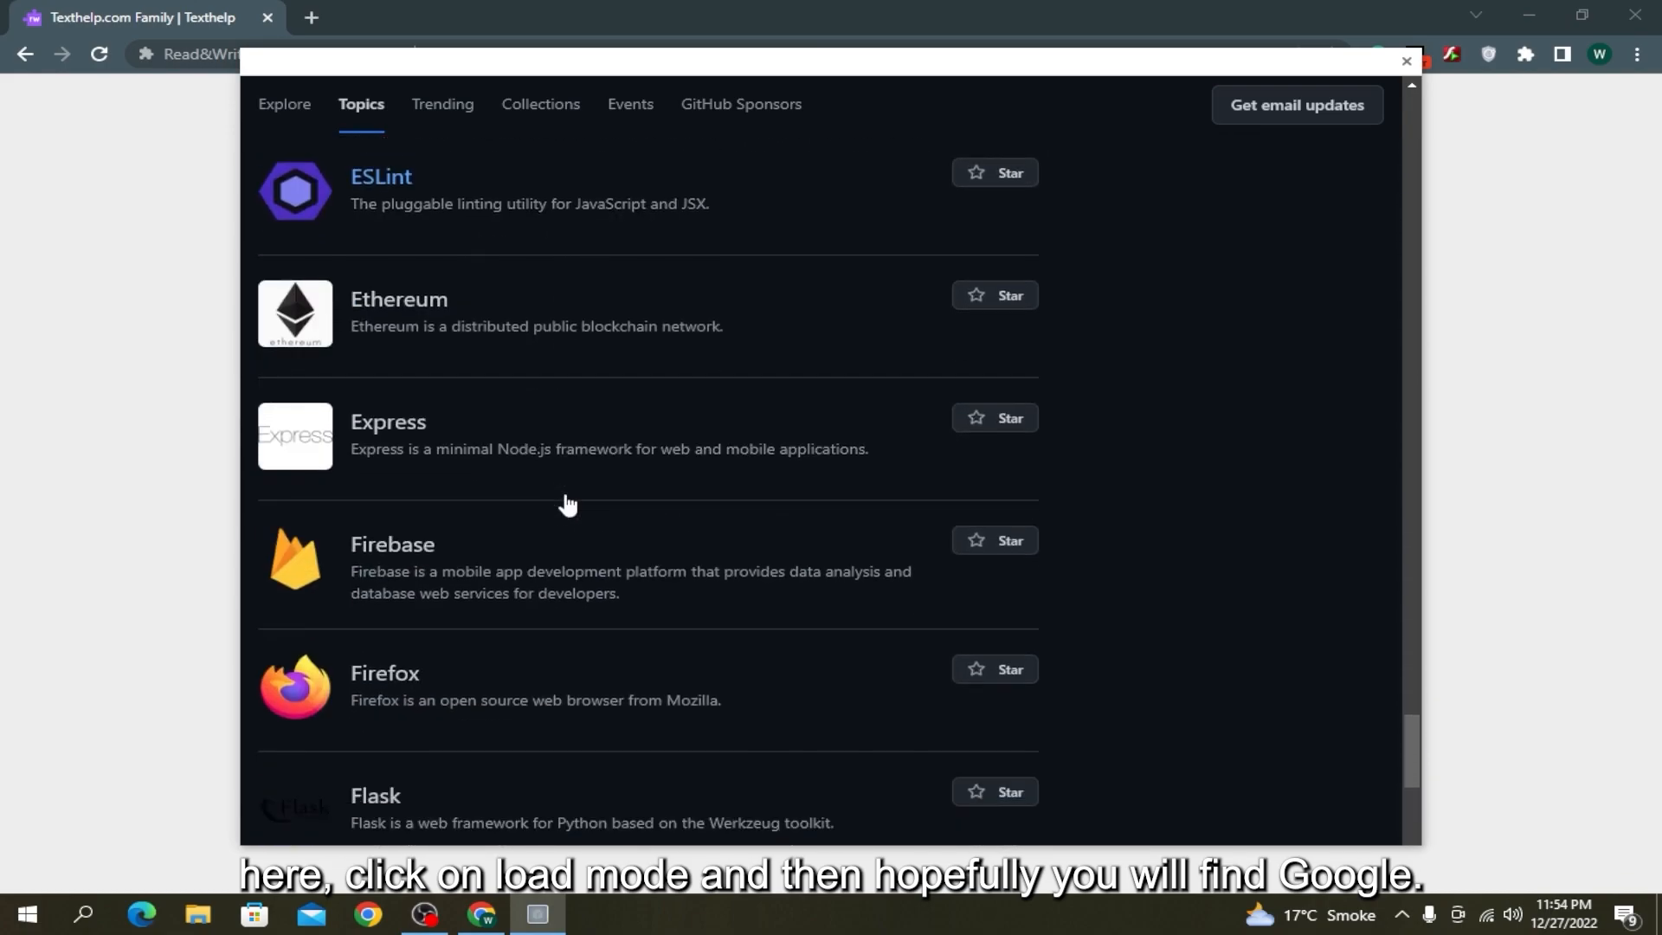
{"action": "scroll", "scroll_direction": "down", "scroll_amount": 3}
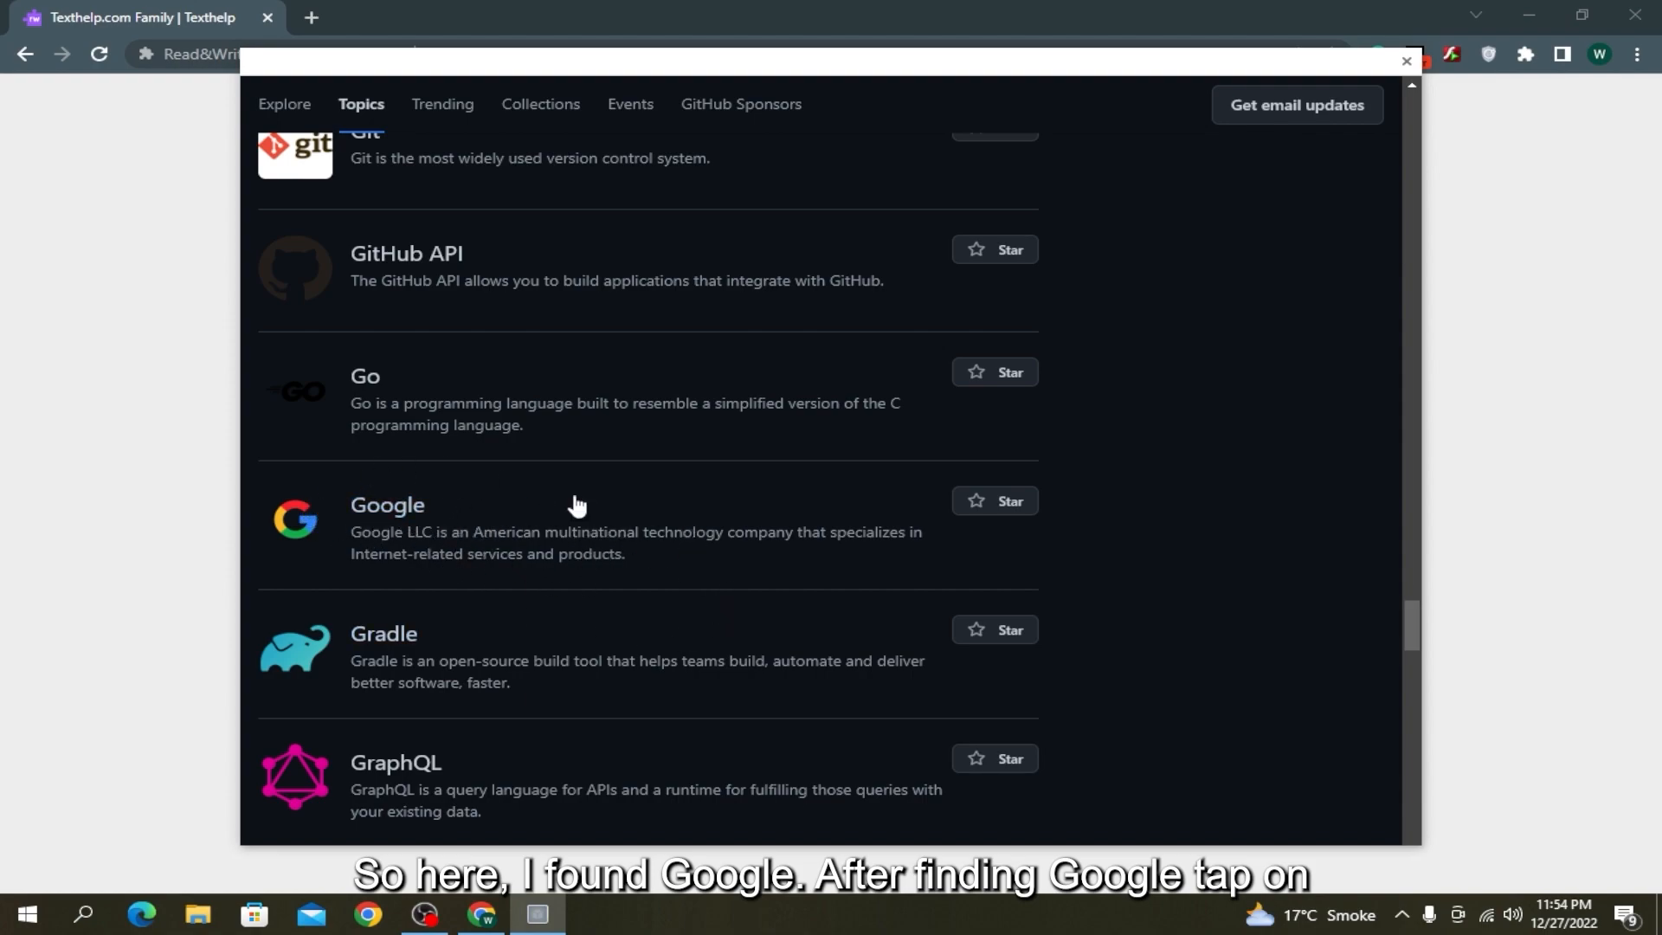
{"action": "left_click", "coordinate": [387, 505]}
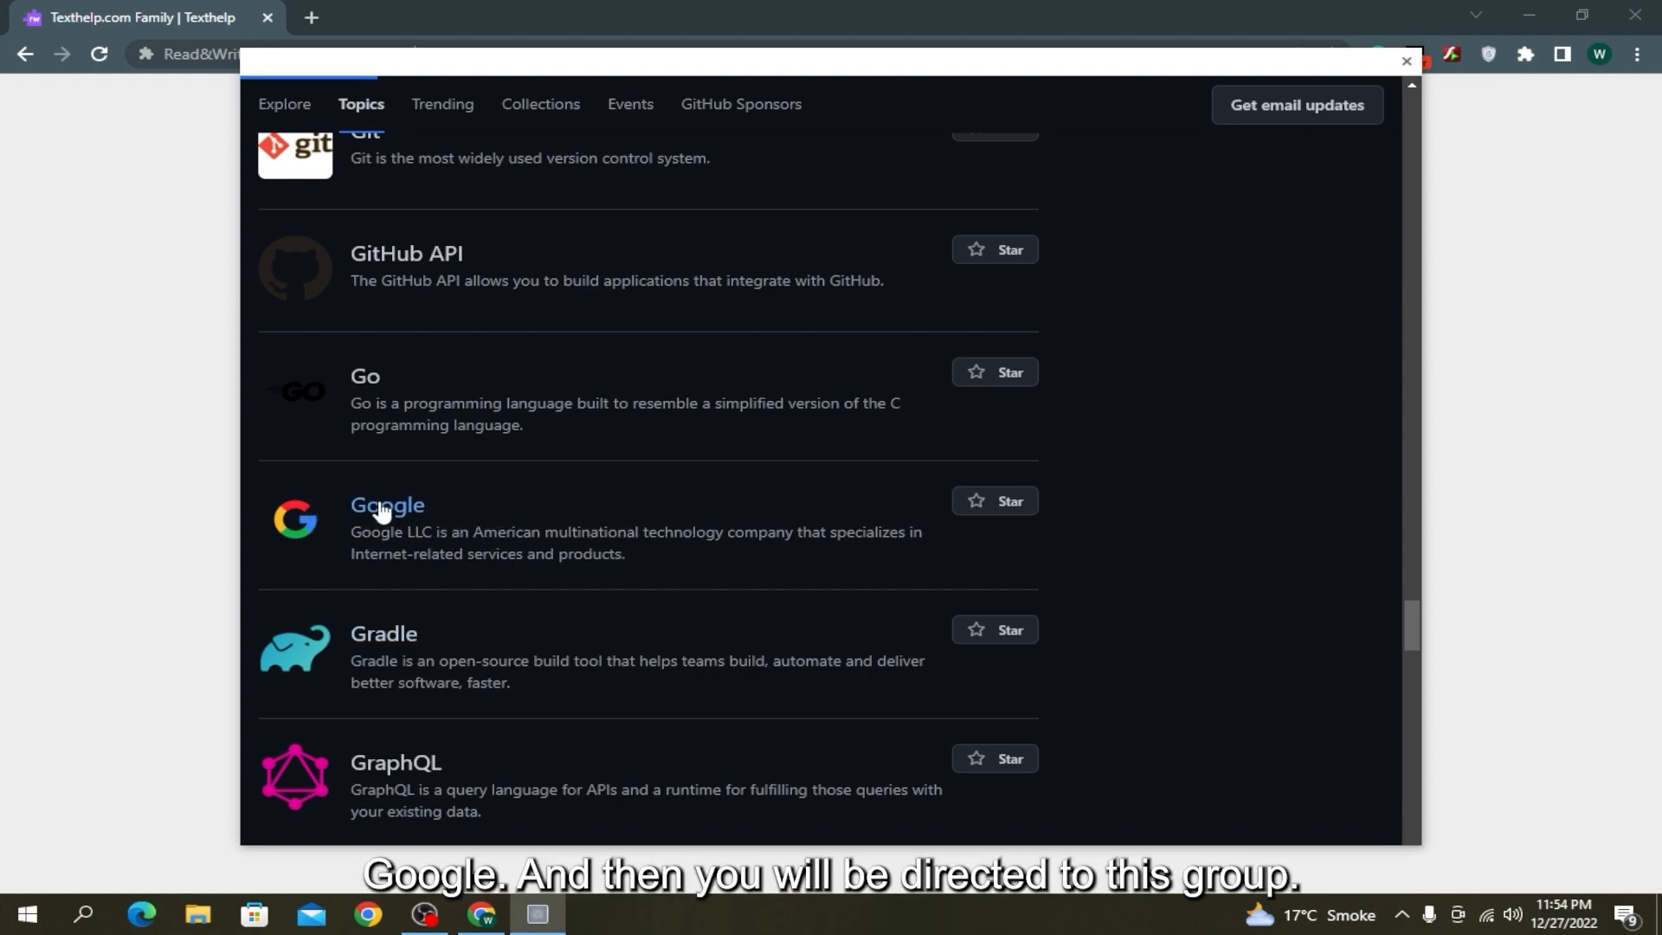
{"action": "left_click", "coordinate": [387, 505]}
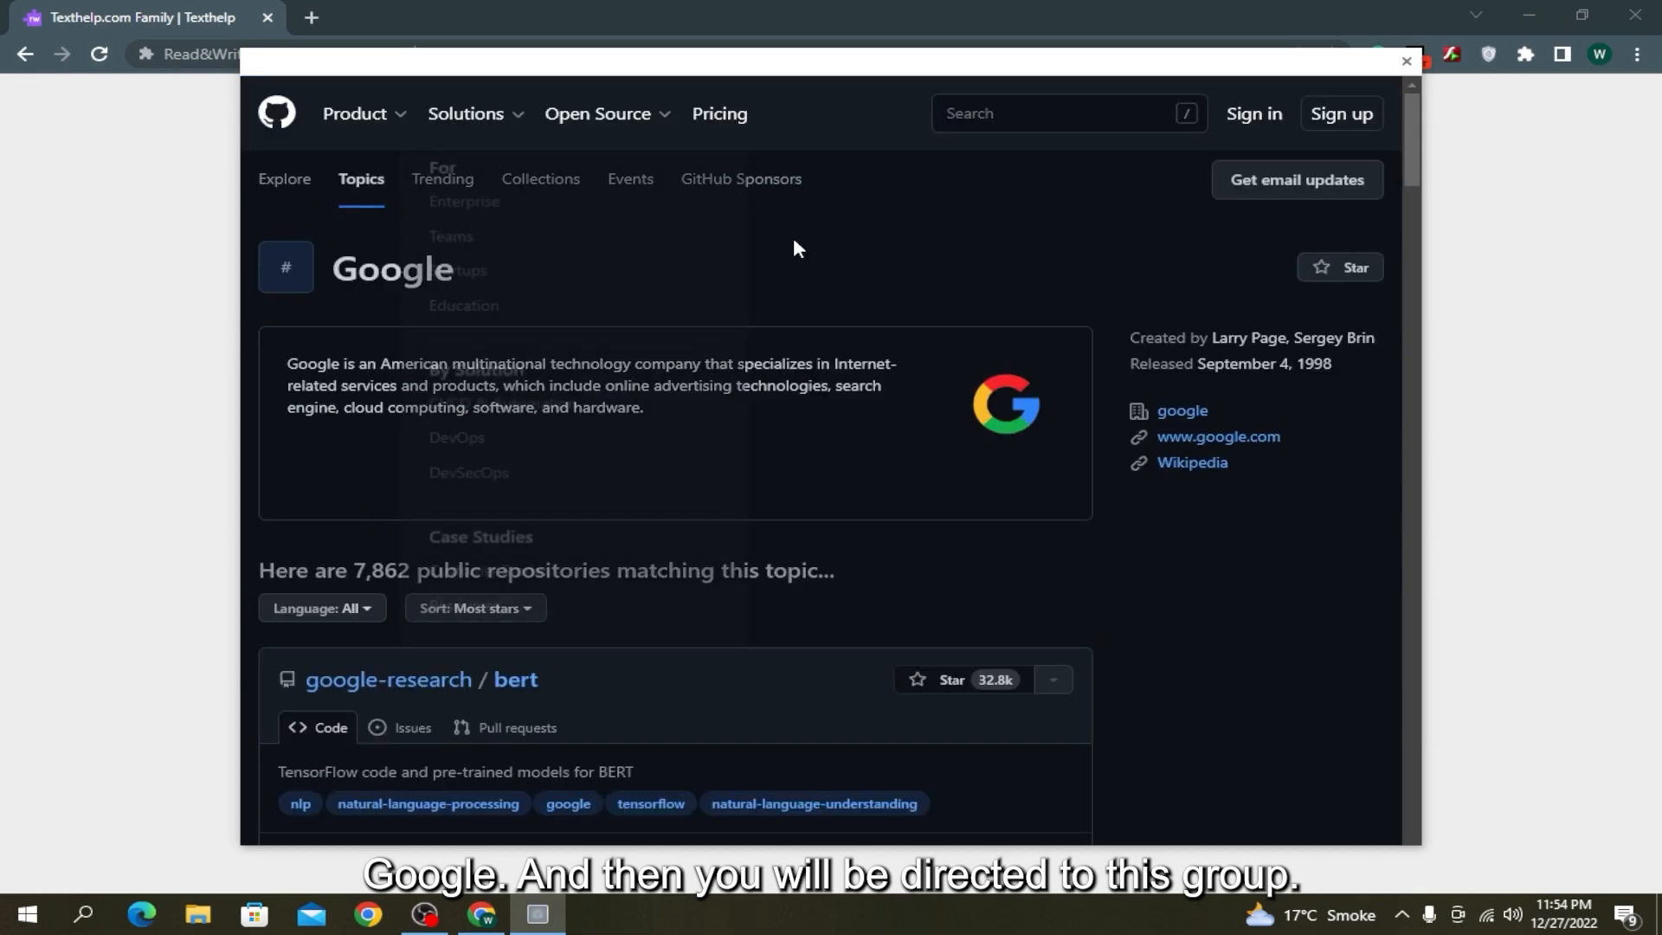
{"action": "mouse_move", "coordinate": [1070, 348]}
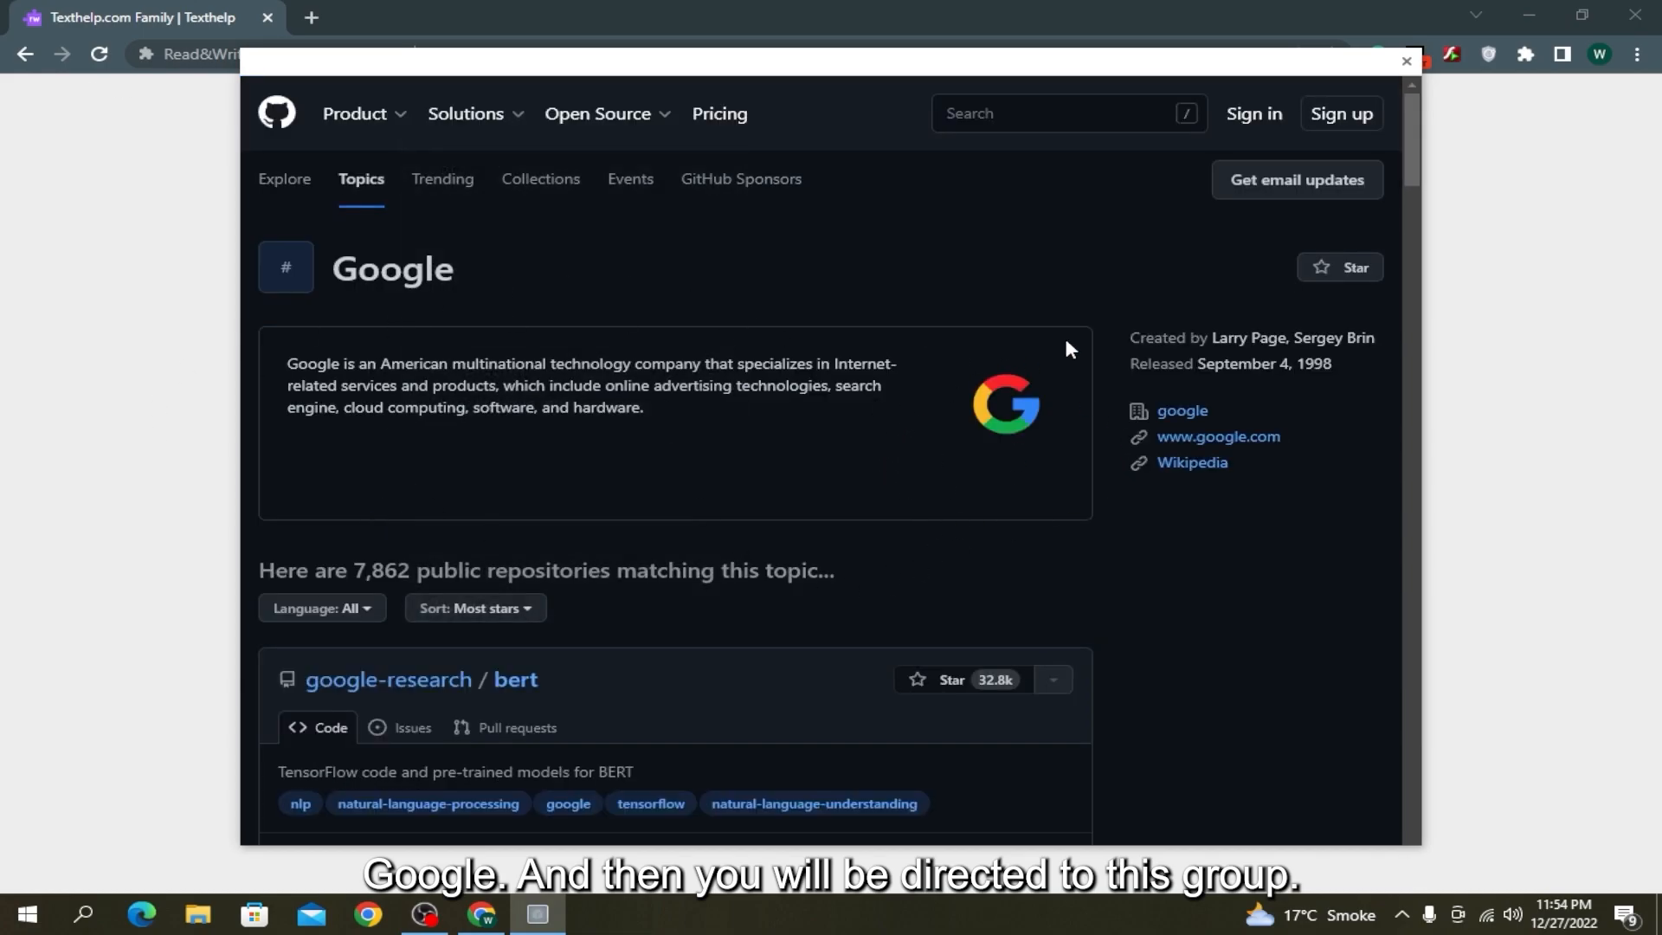
{"action": "mouse_move", "coordinate": [1214, 443]}
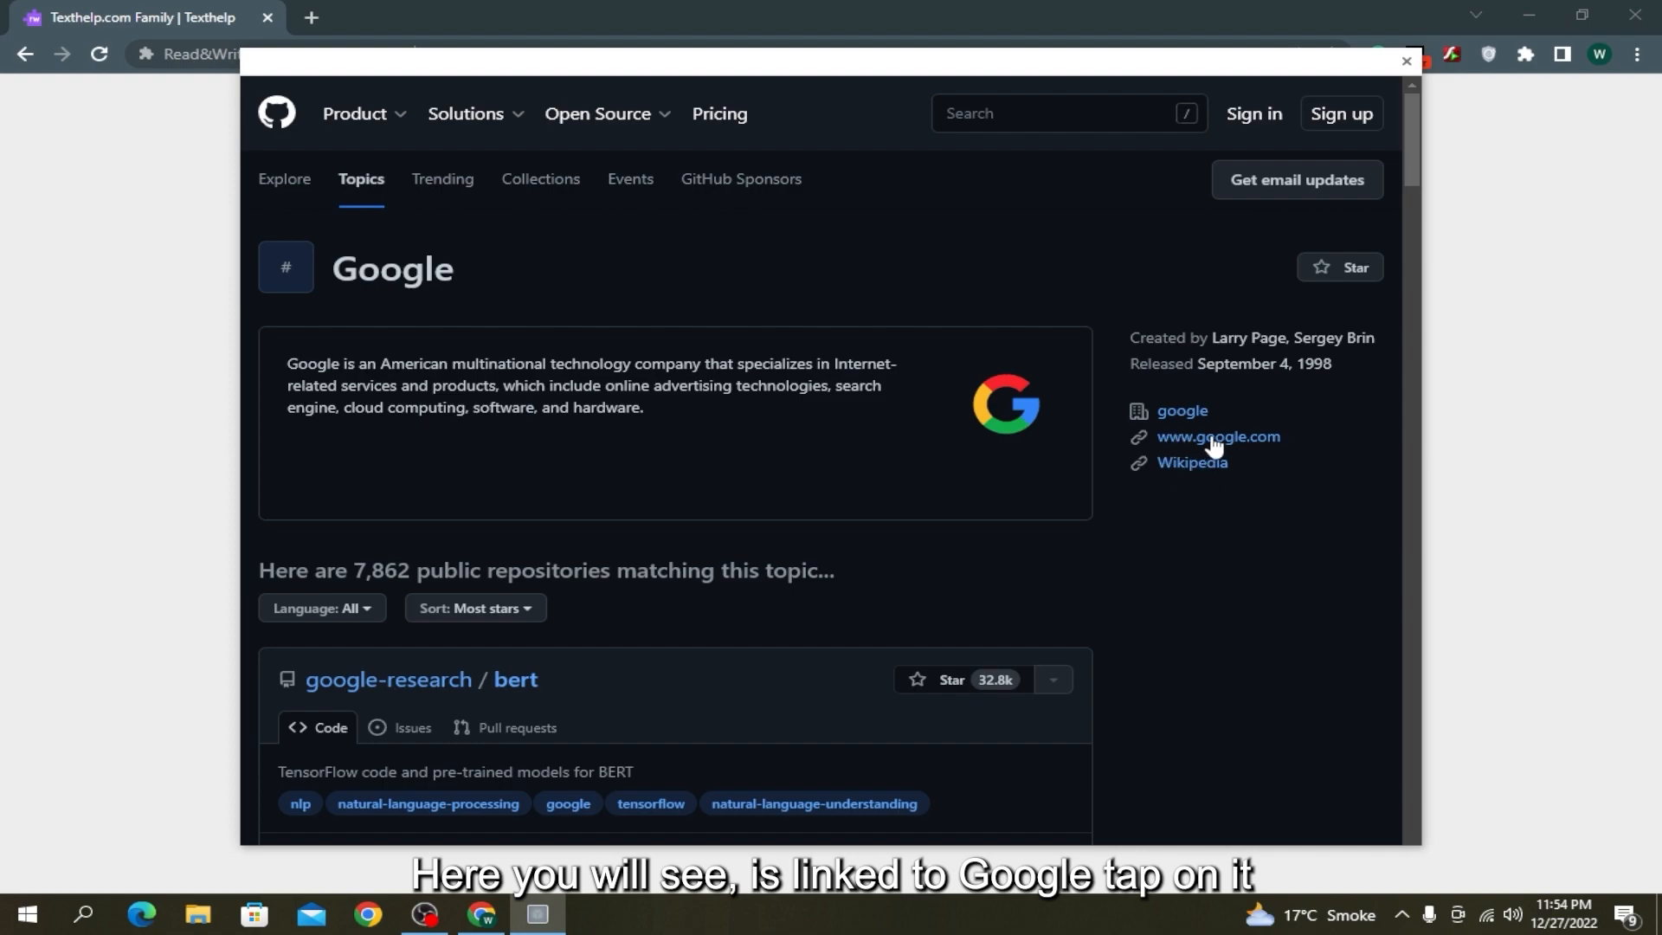
{"action": "mouse_move", "coordinate": [1245, 457]}
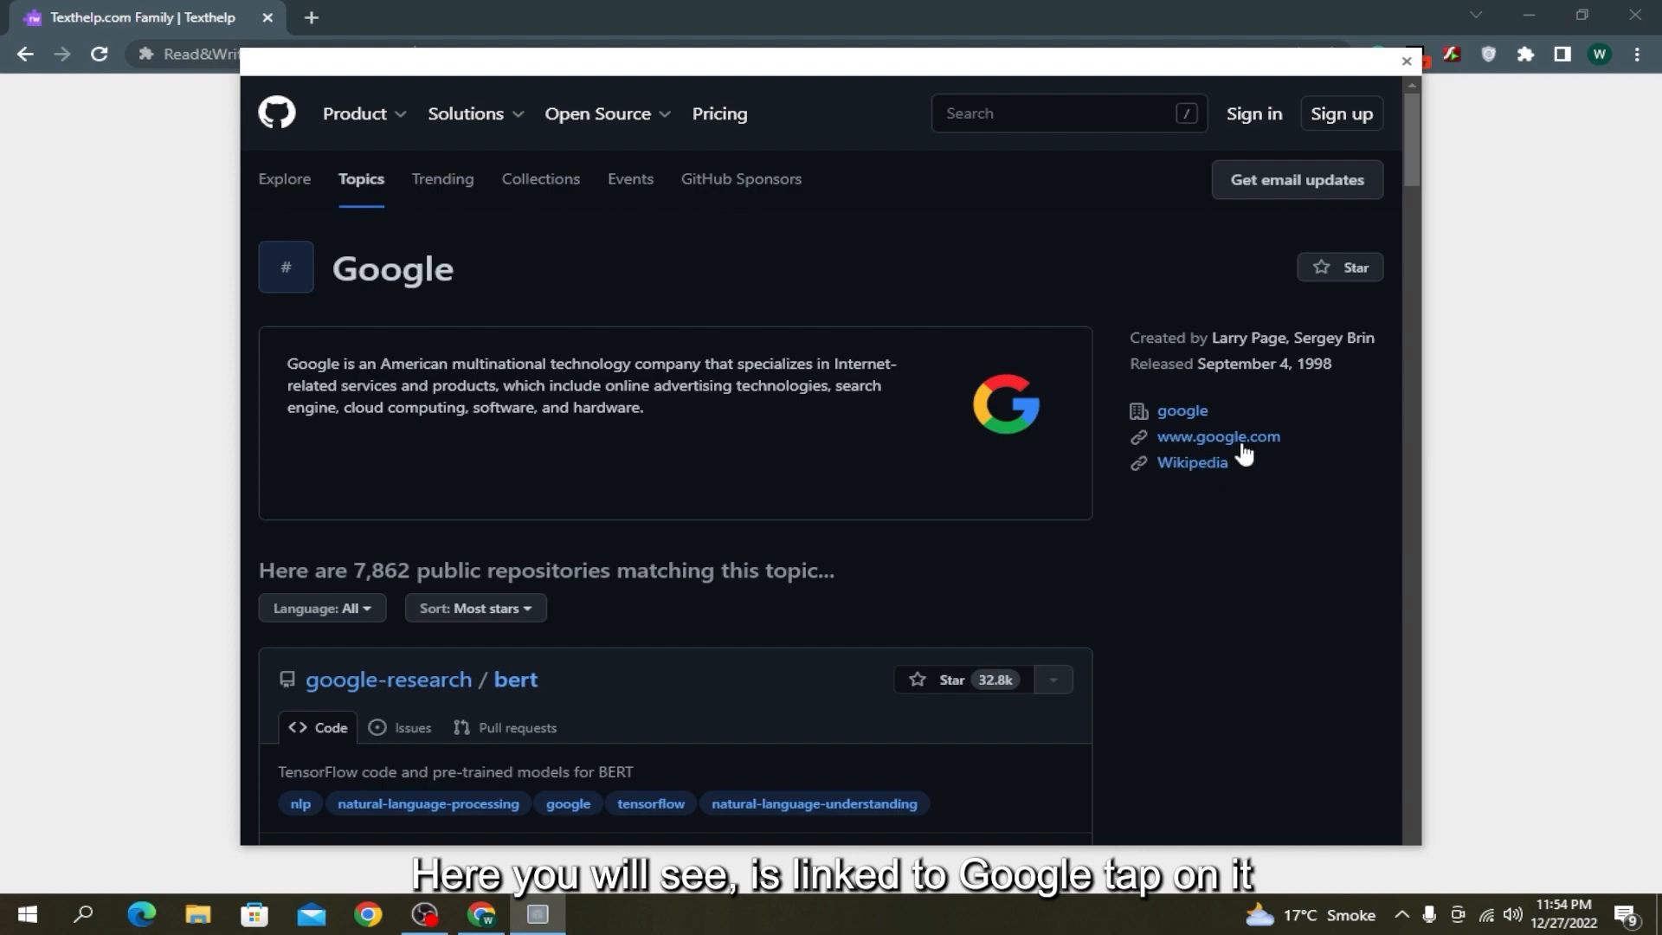
{"action": "left_click", "coordinate": [1218, 436]}
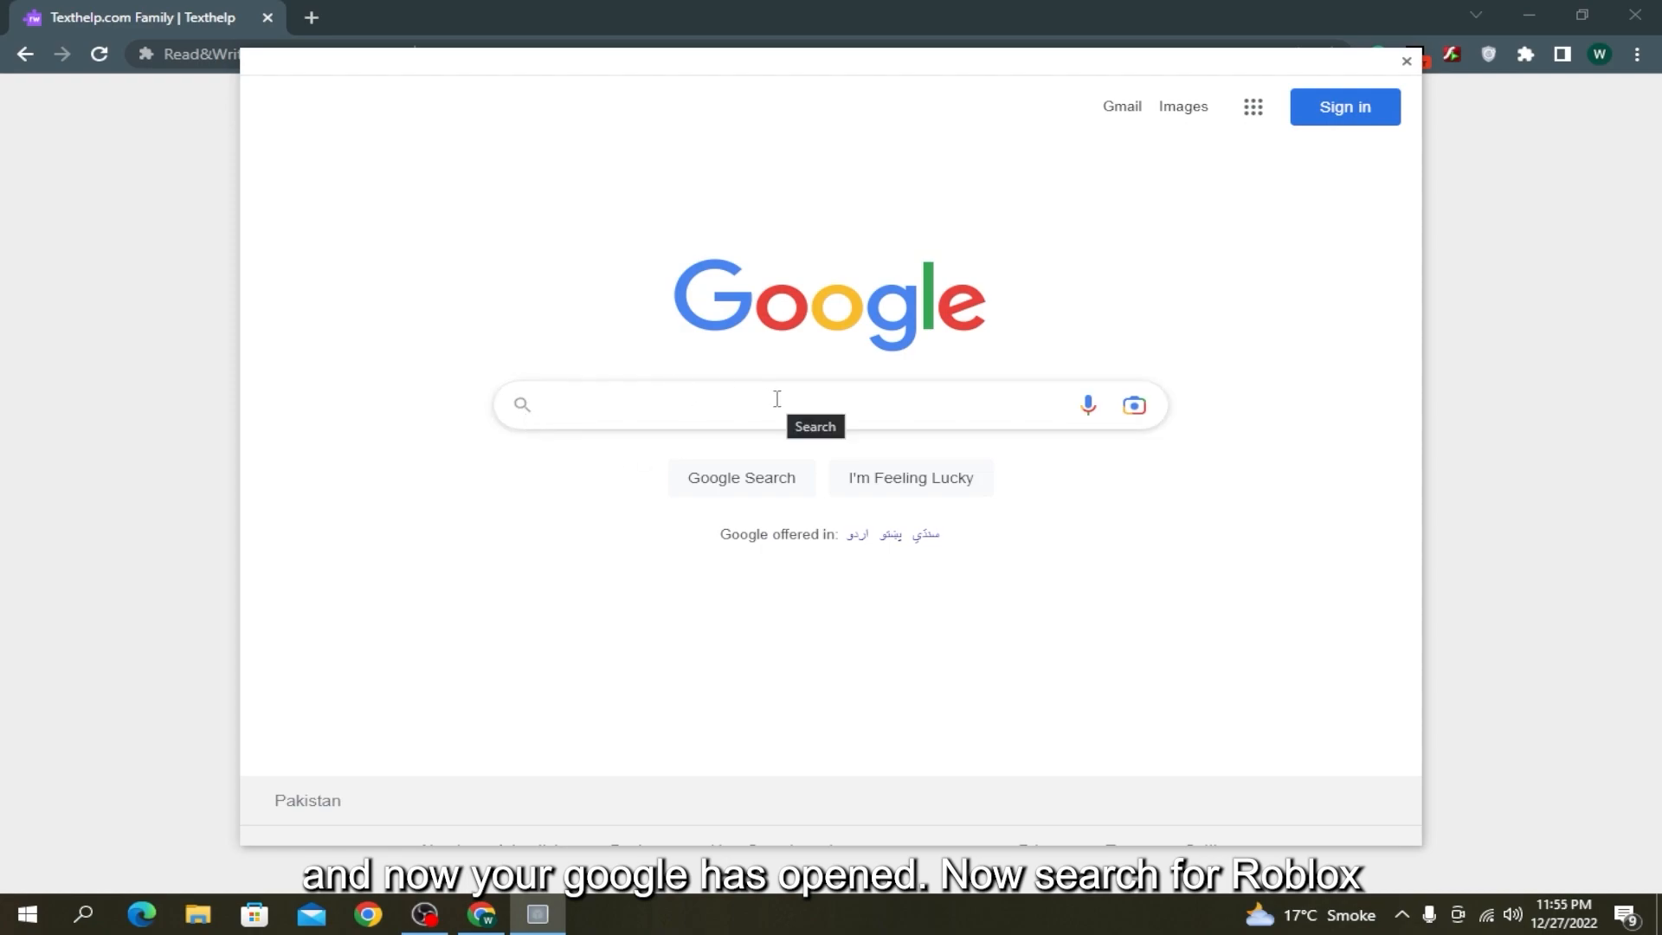
Search Google for Roblox and open the Roblox login page.
{"action": "type", "text": "ro"}
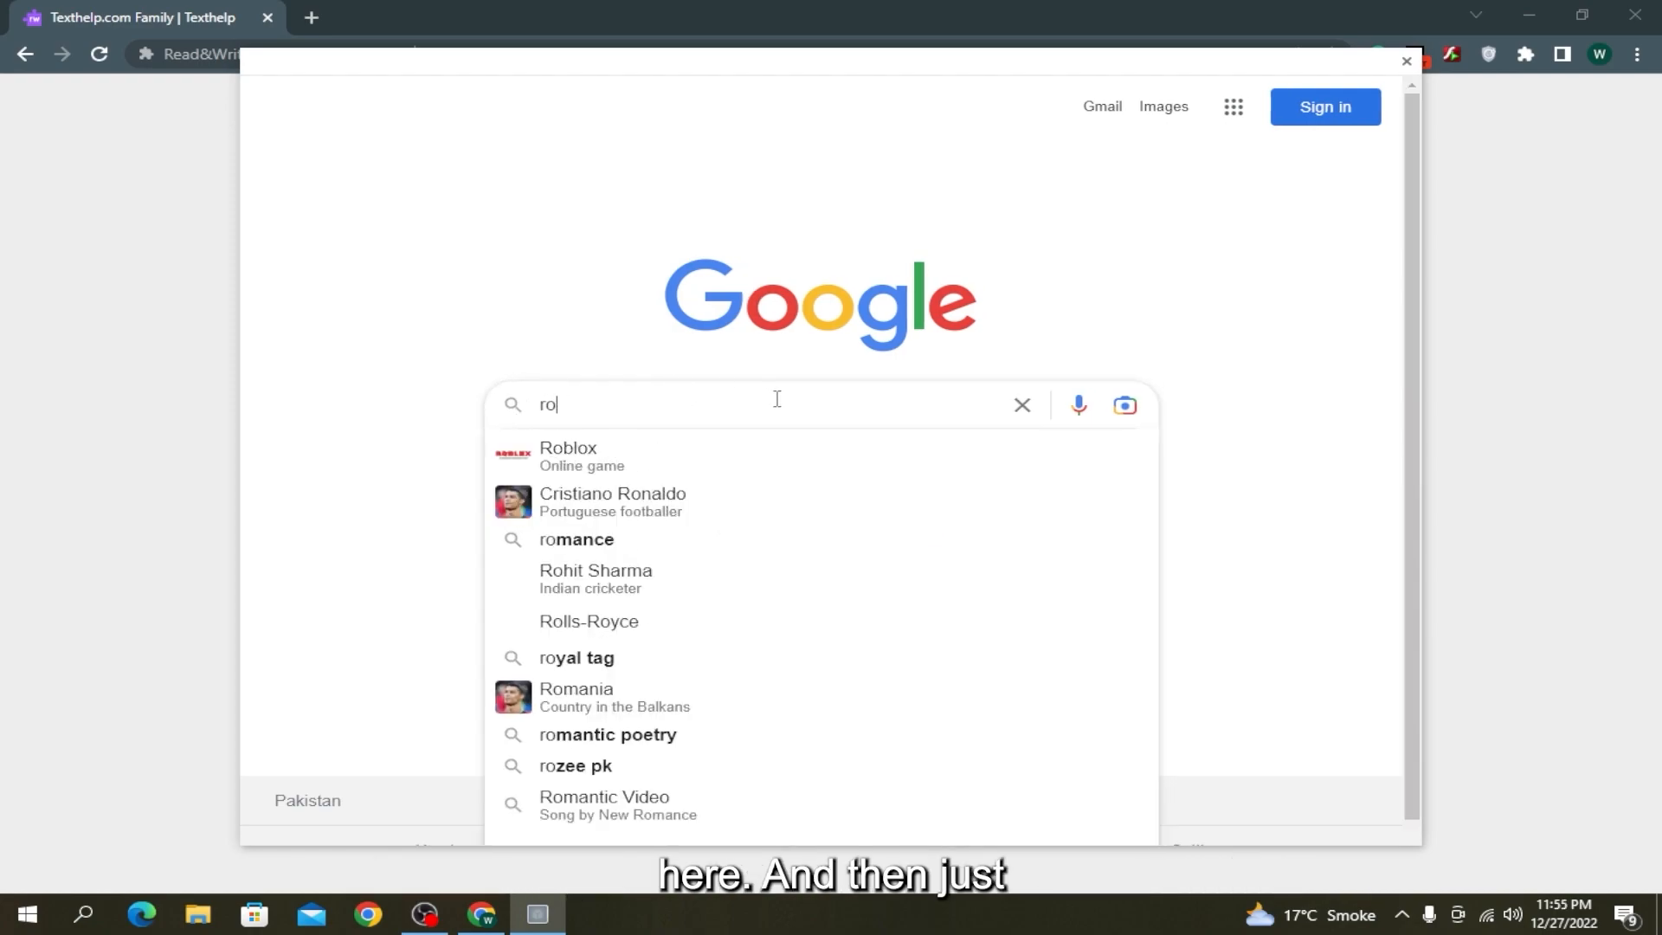
{"action": "left_click", "coordinate": [568, 456]}
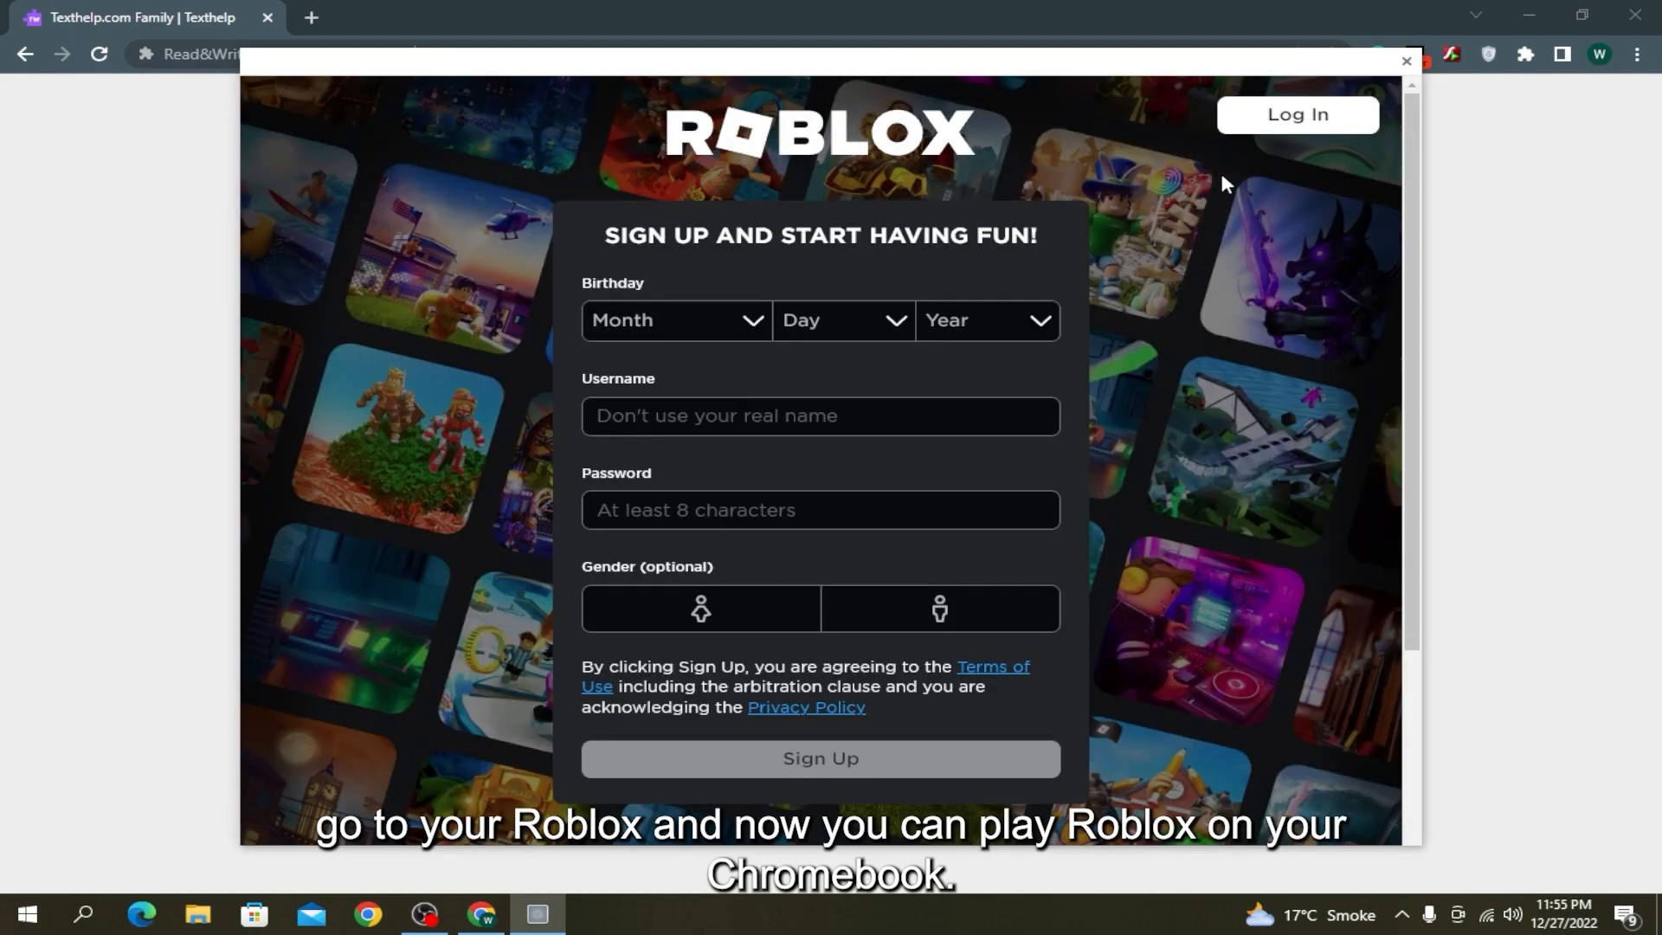
{"action": "left_click", "coordinate": [1298, 114]}
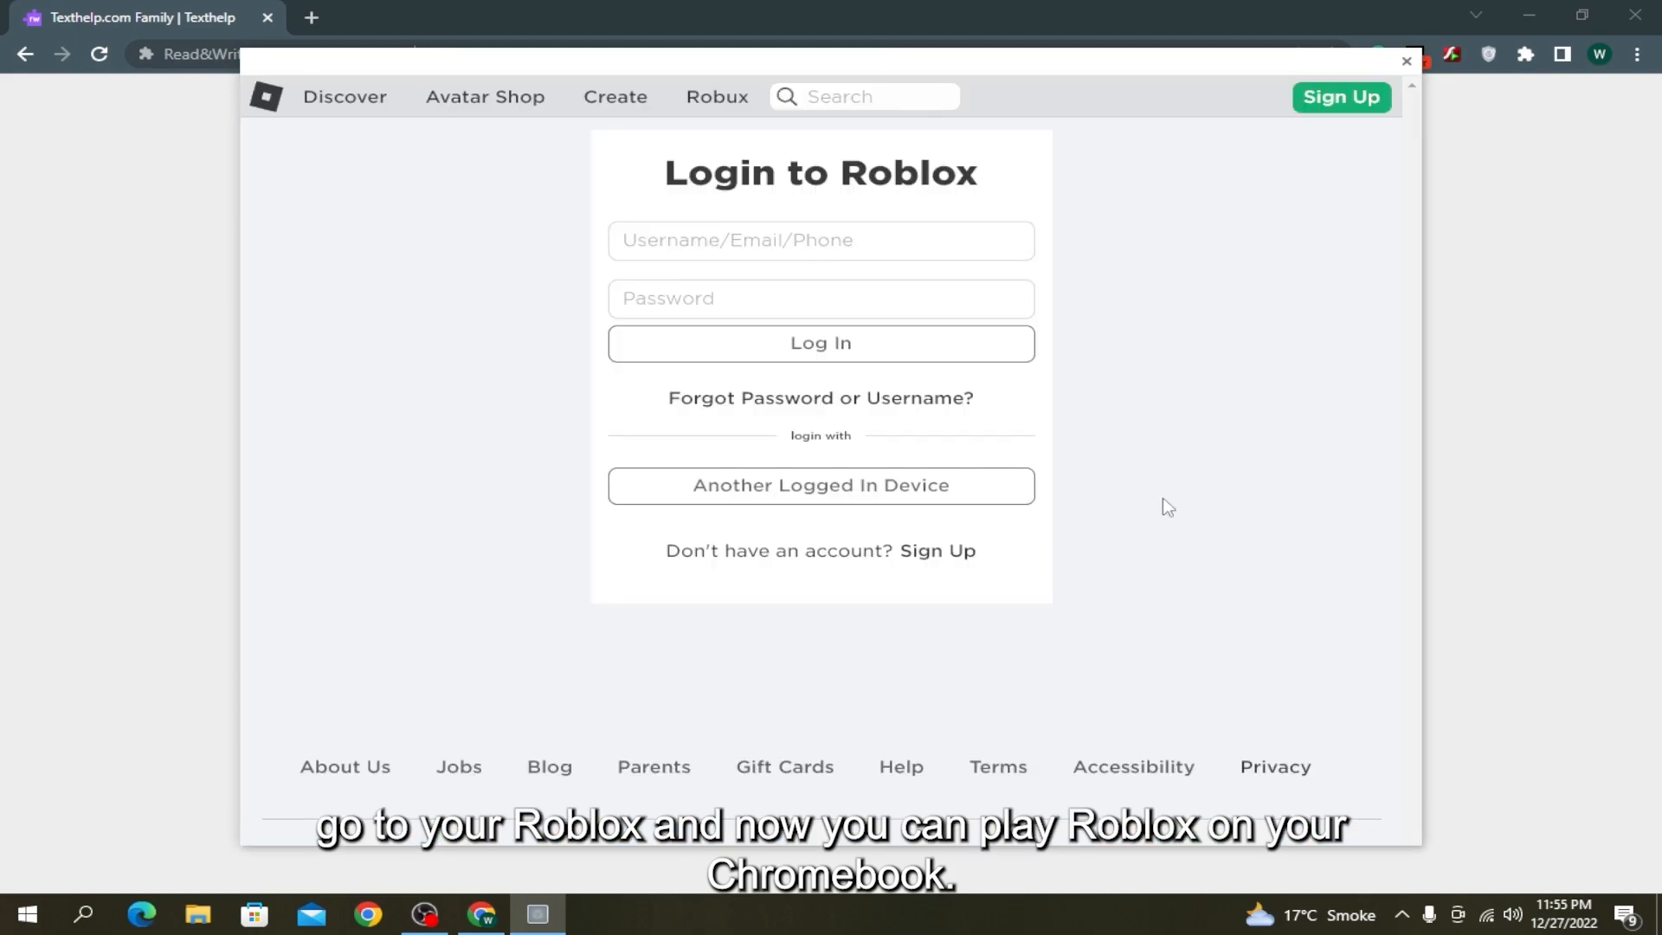